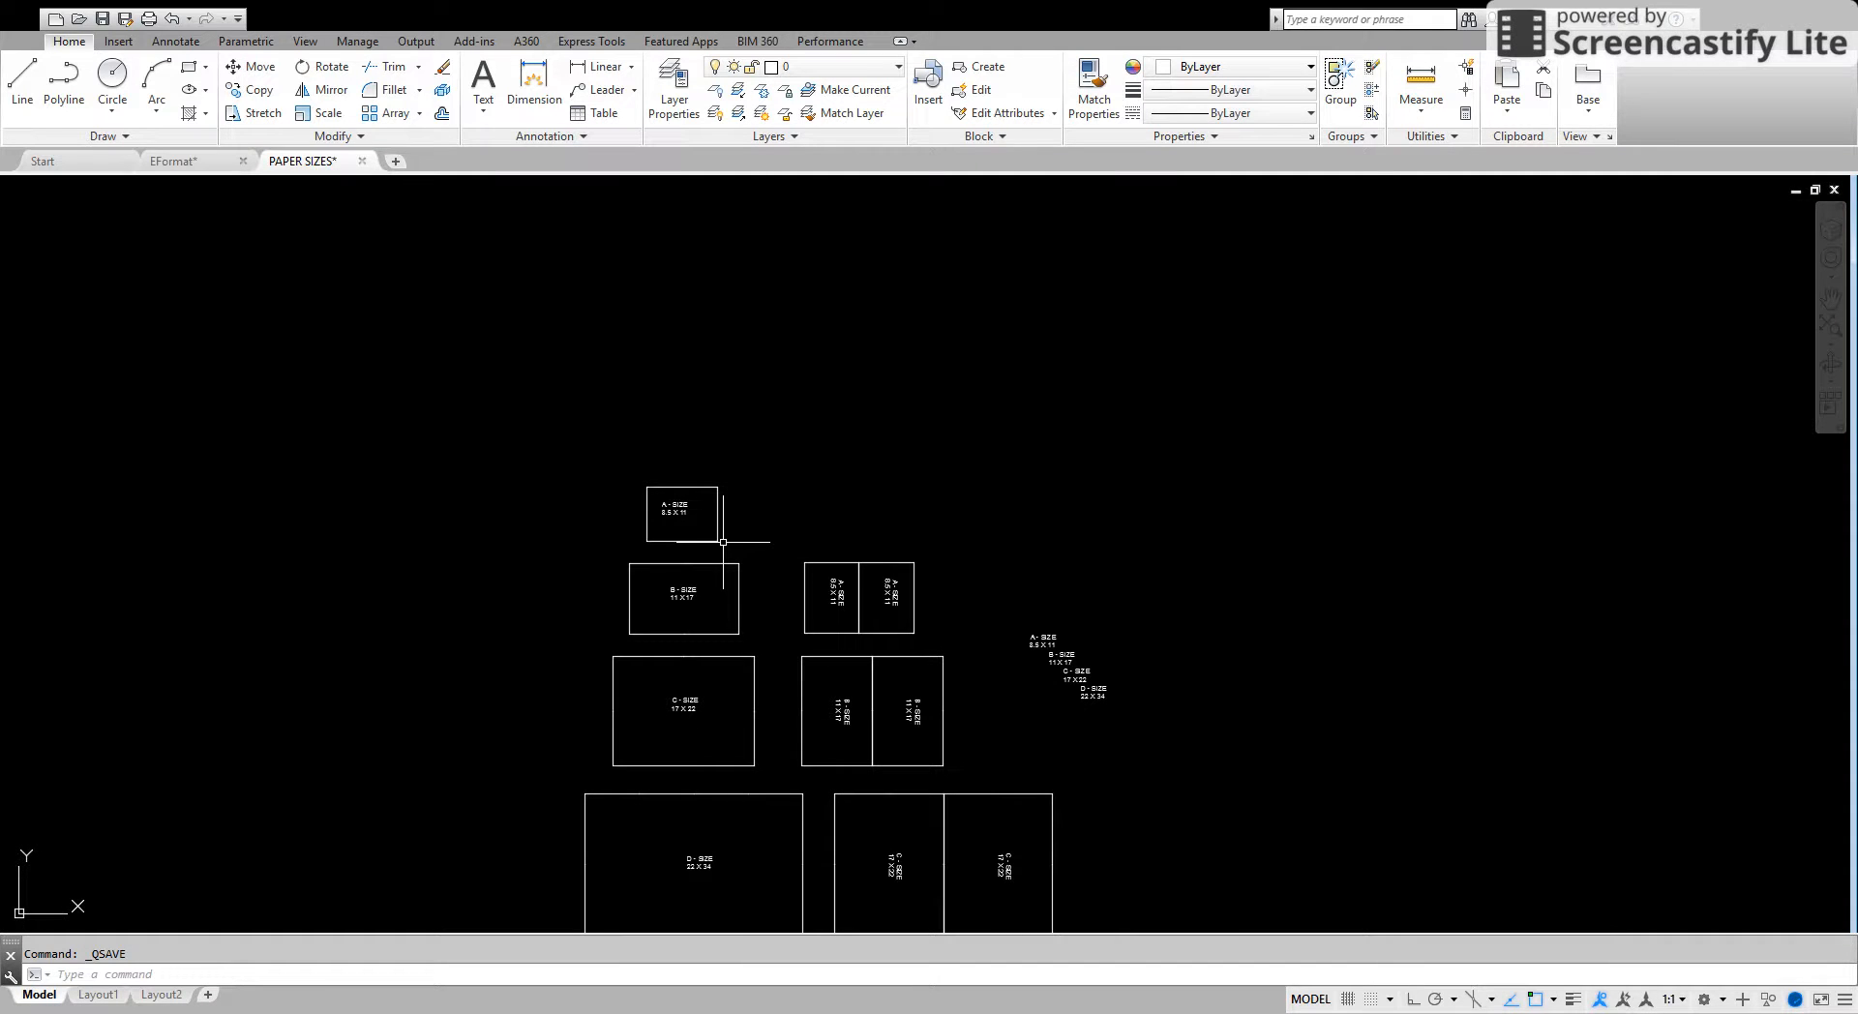
pyautogui.moveTo(699, 575)
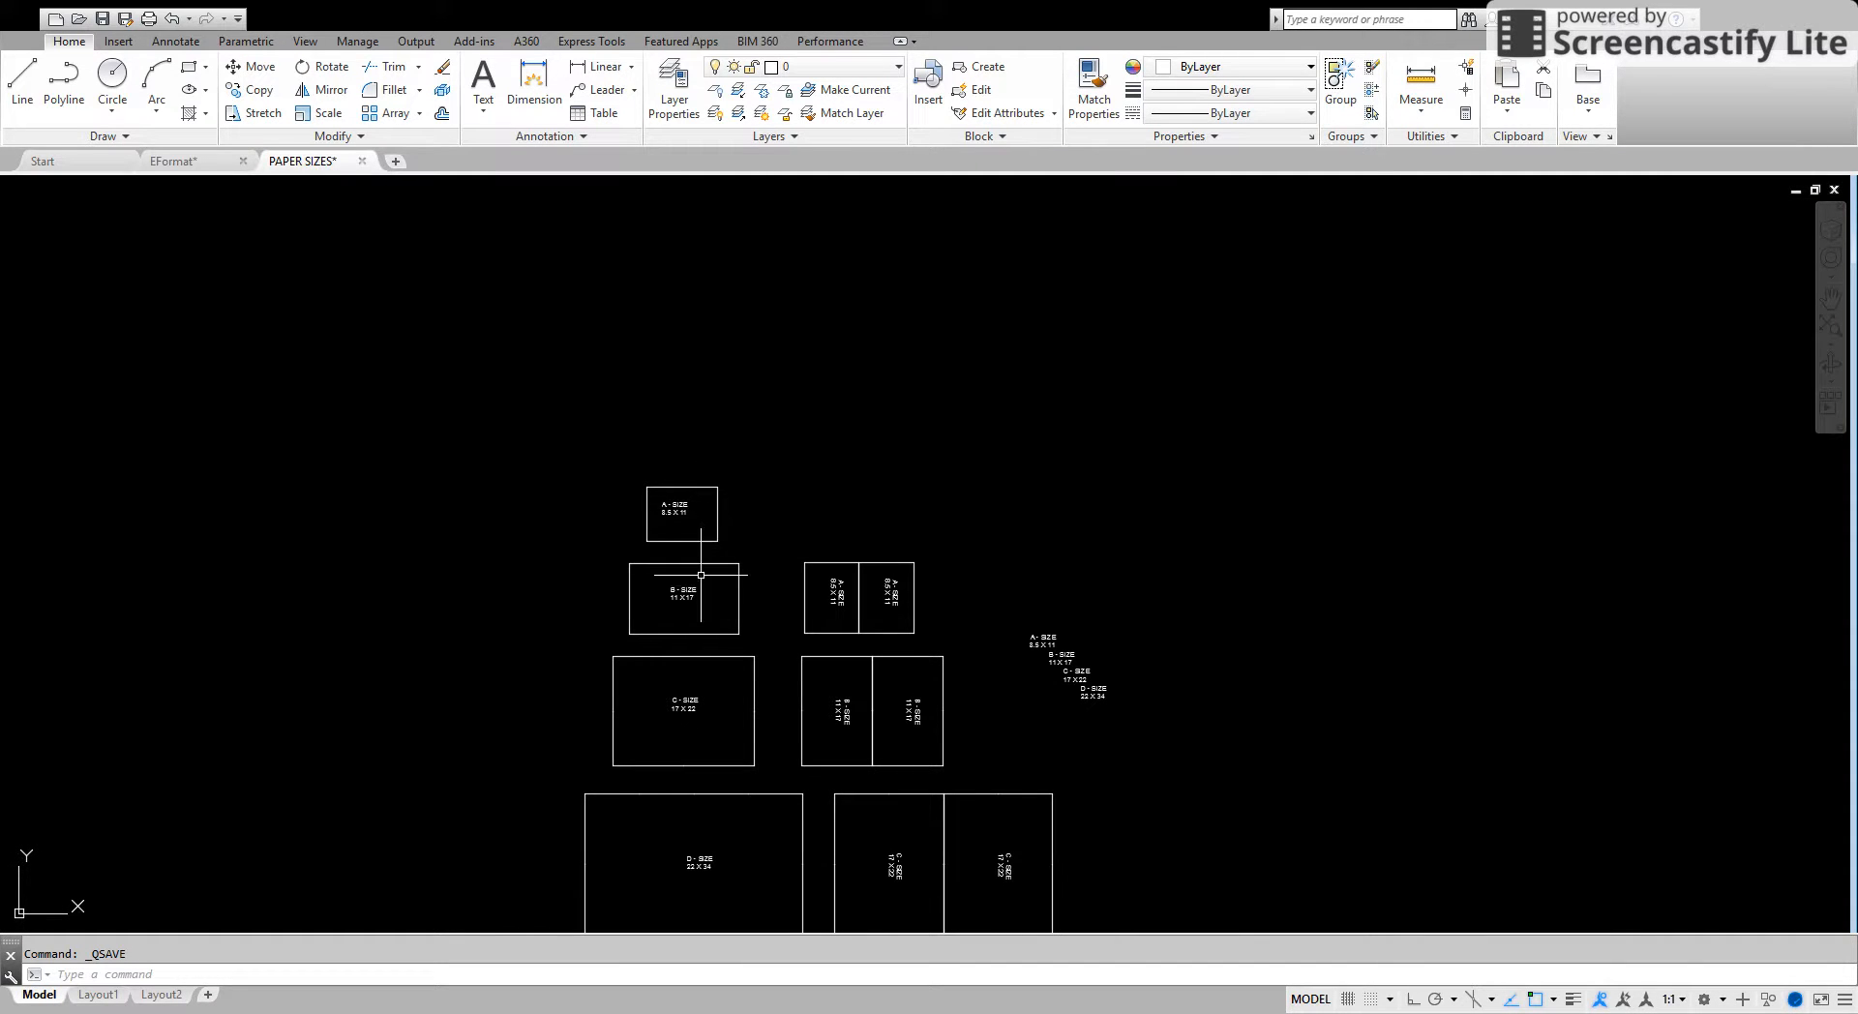
pyautogui.moveTo(670, 522)
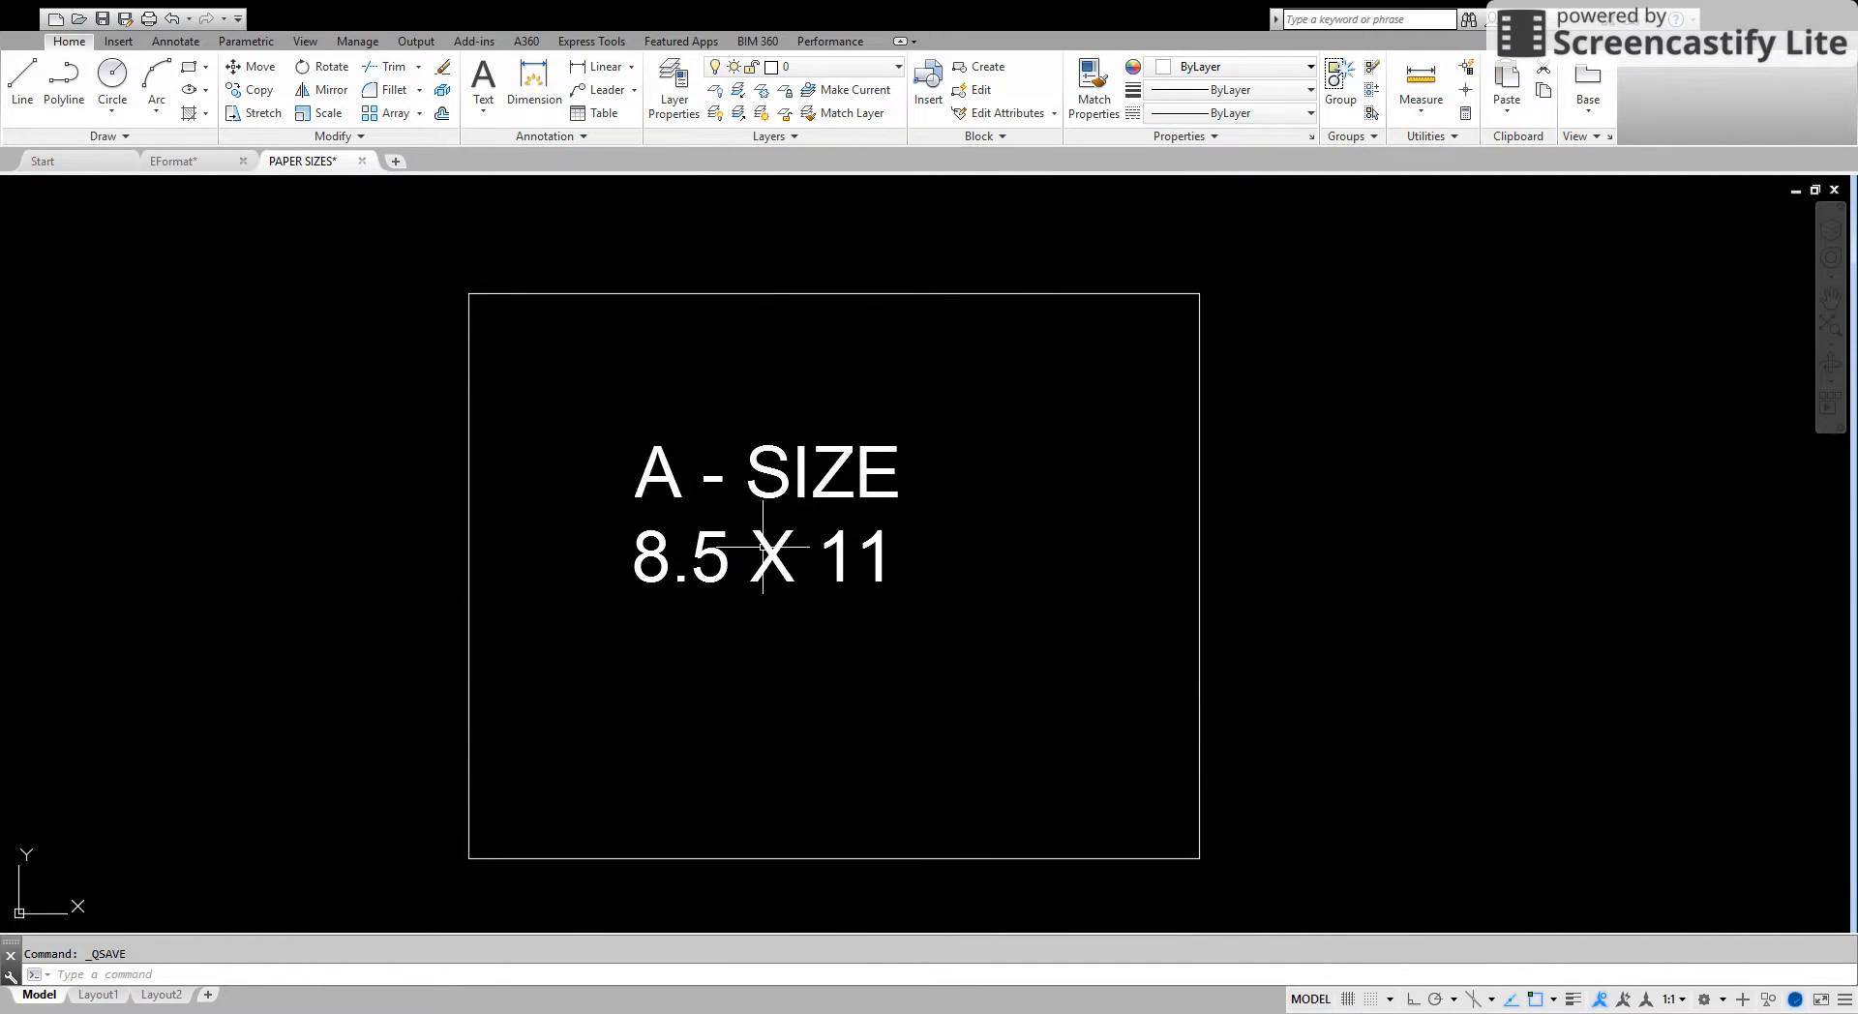
pyautogui.moveTo(904, 650)
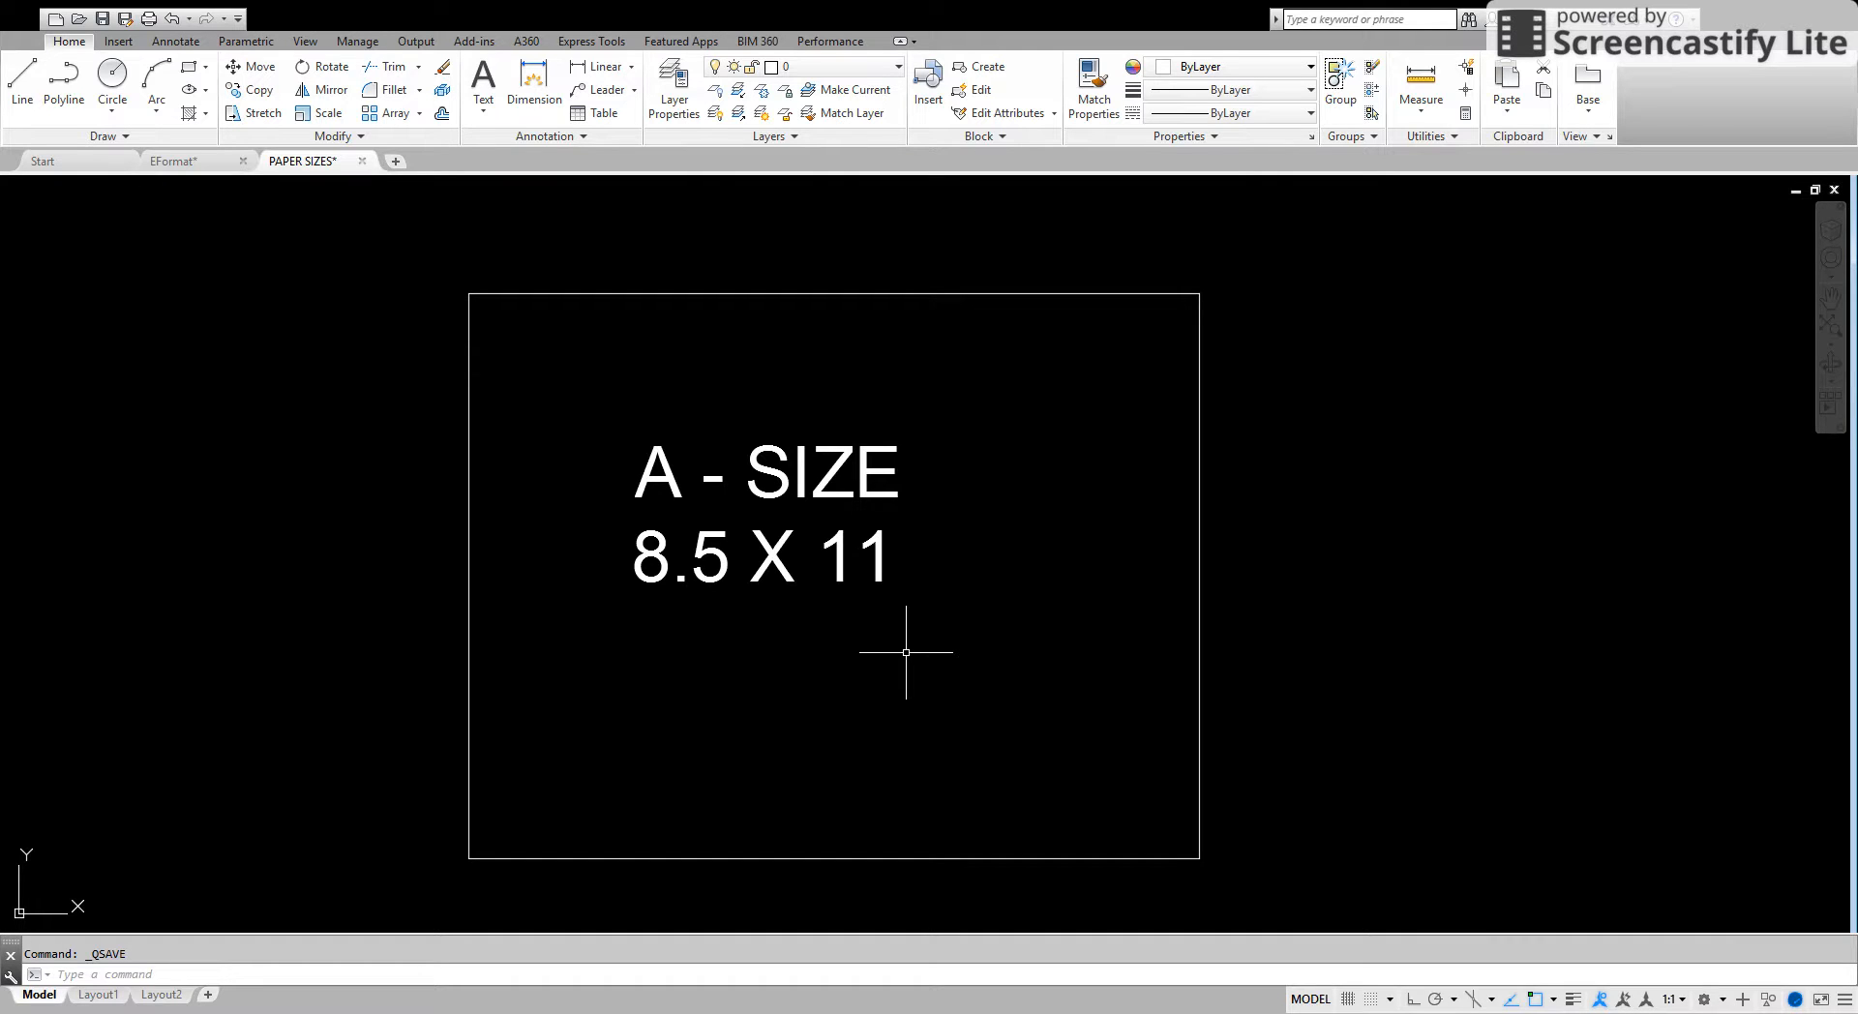
pyautogui.moveTo(982, 563)
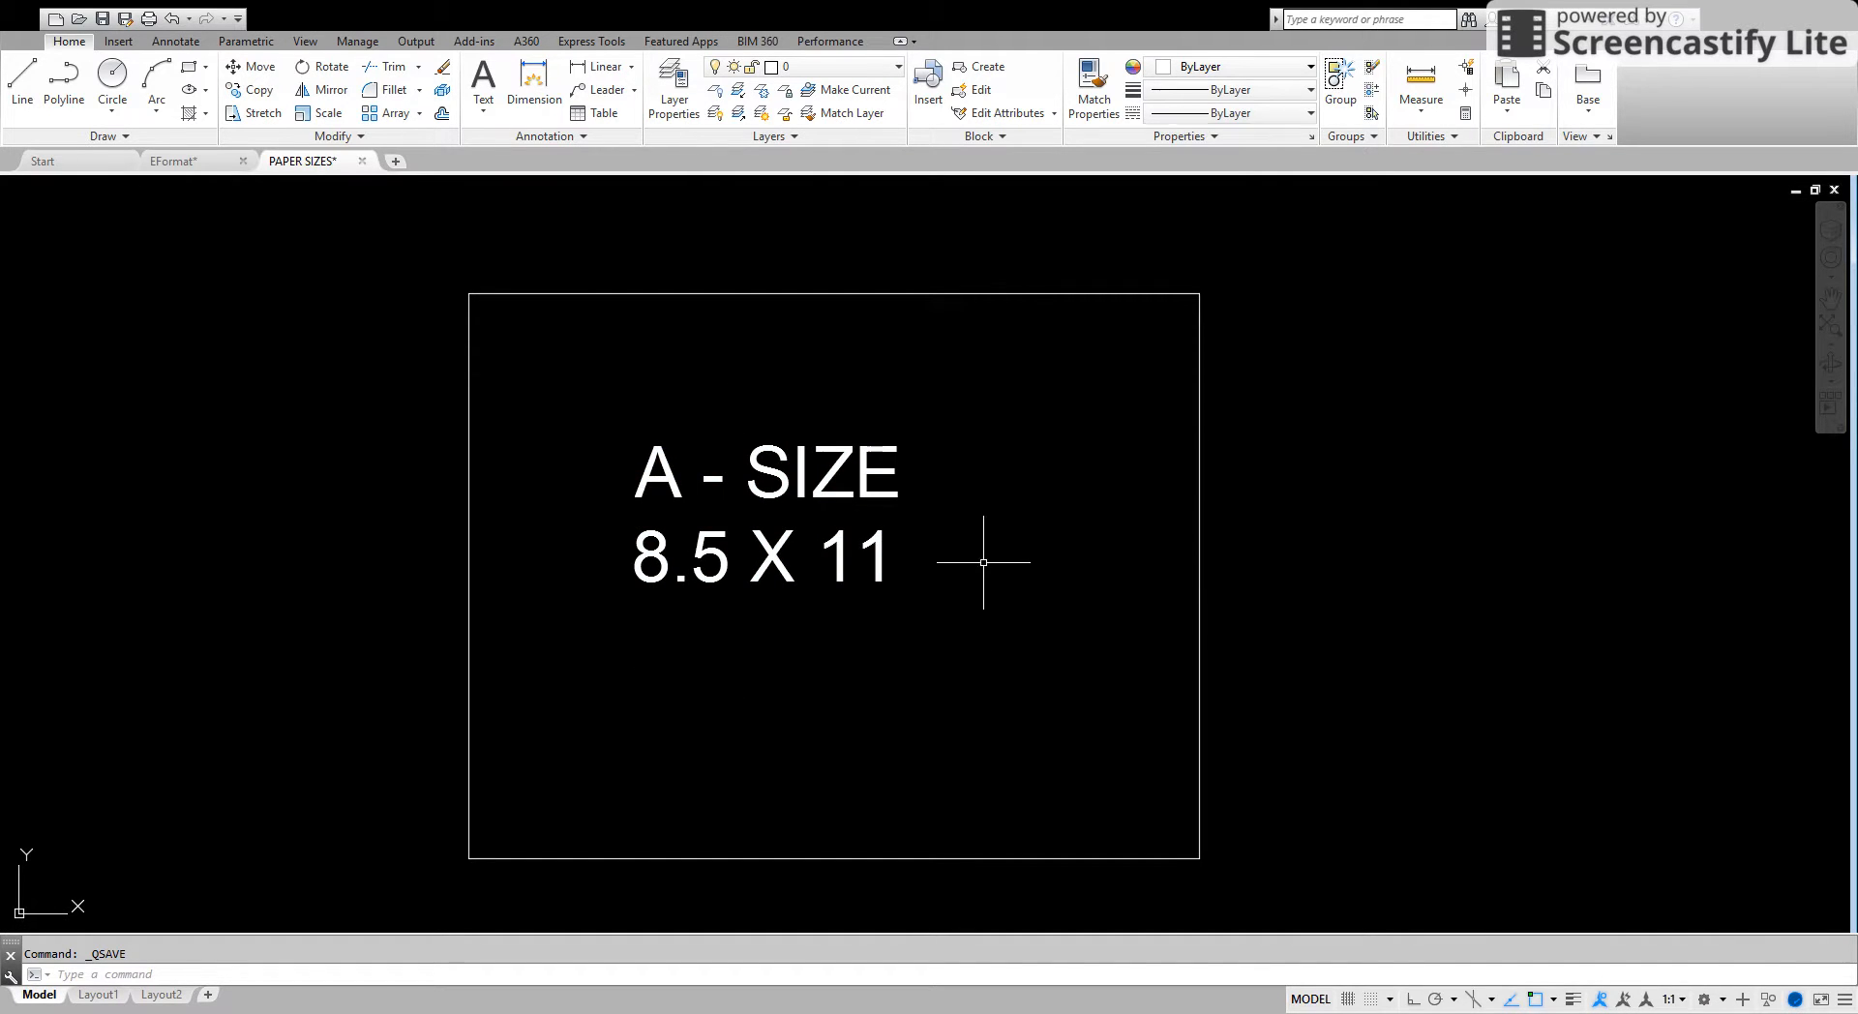
pyautogui.moveTo(809, 522)
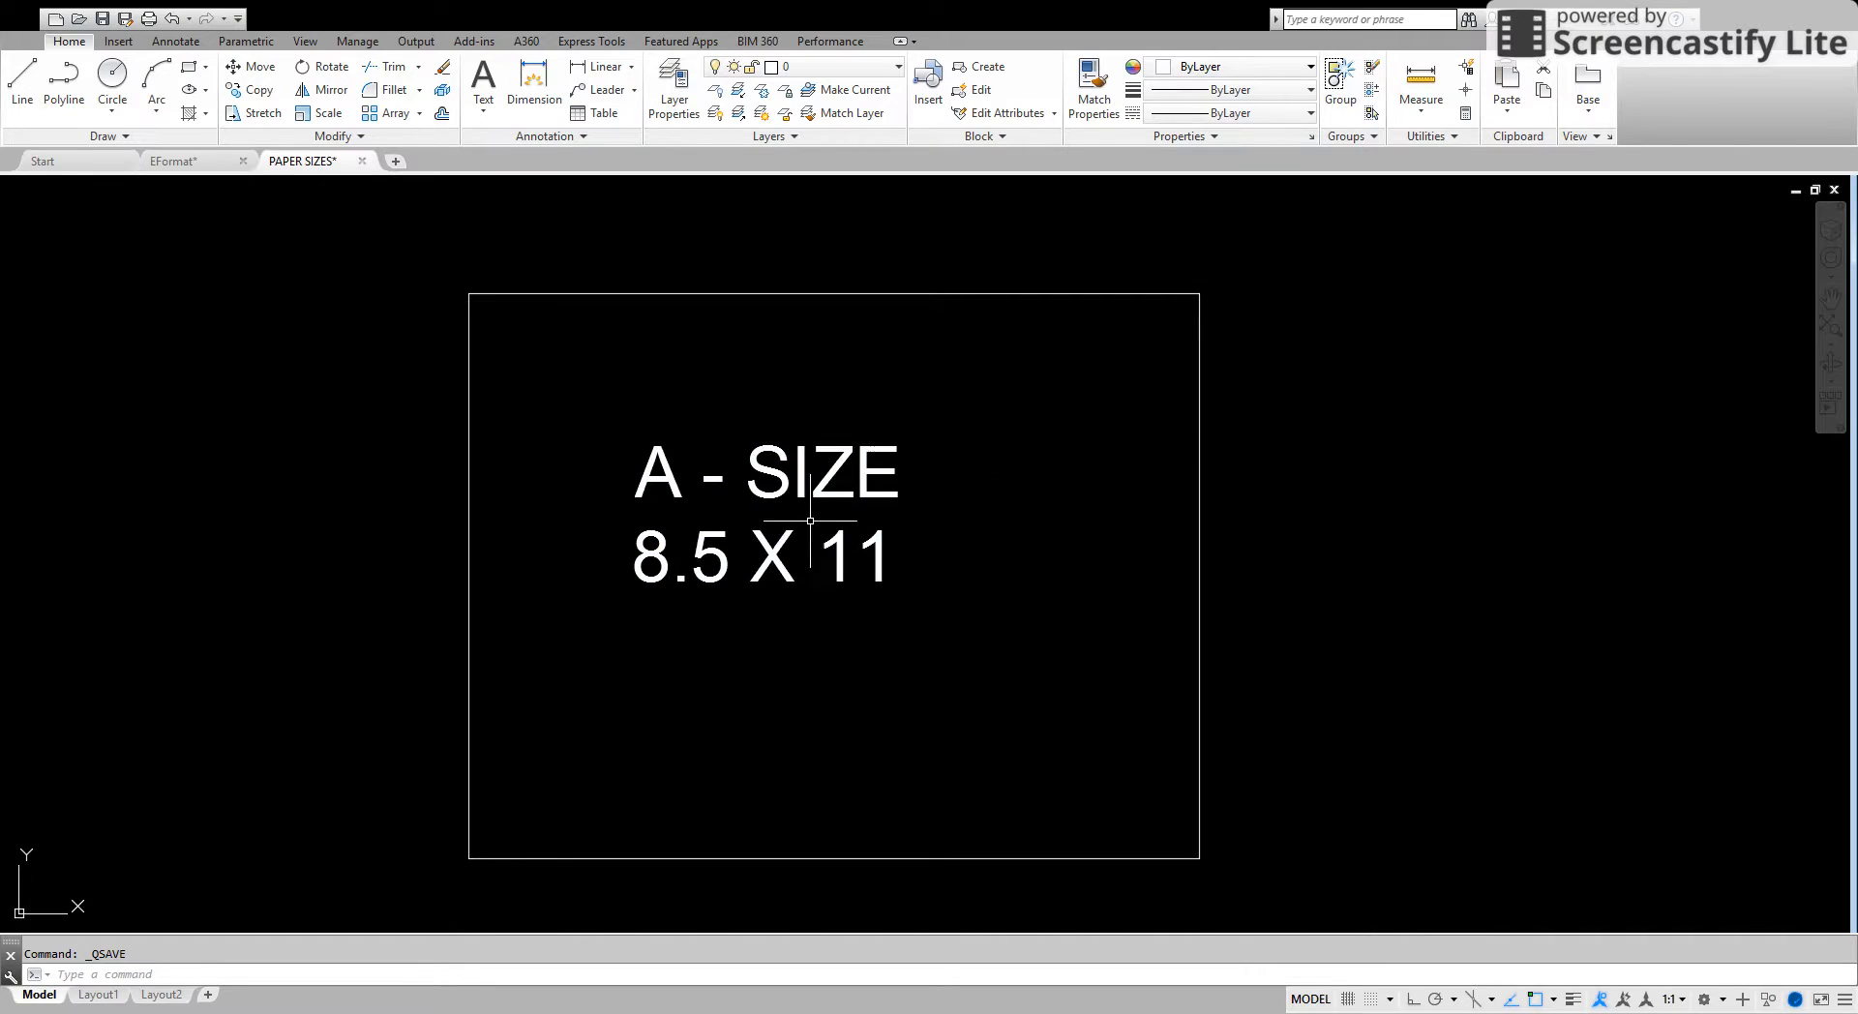
pyautogui.moveTo(1097, 484)
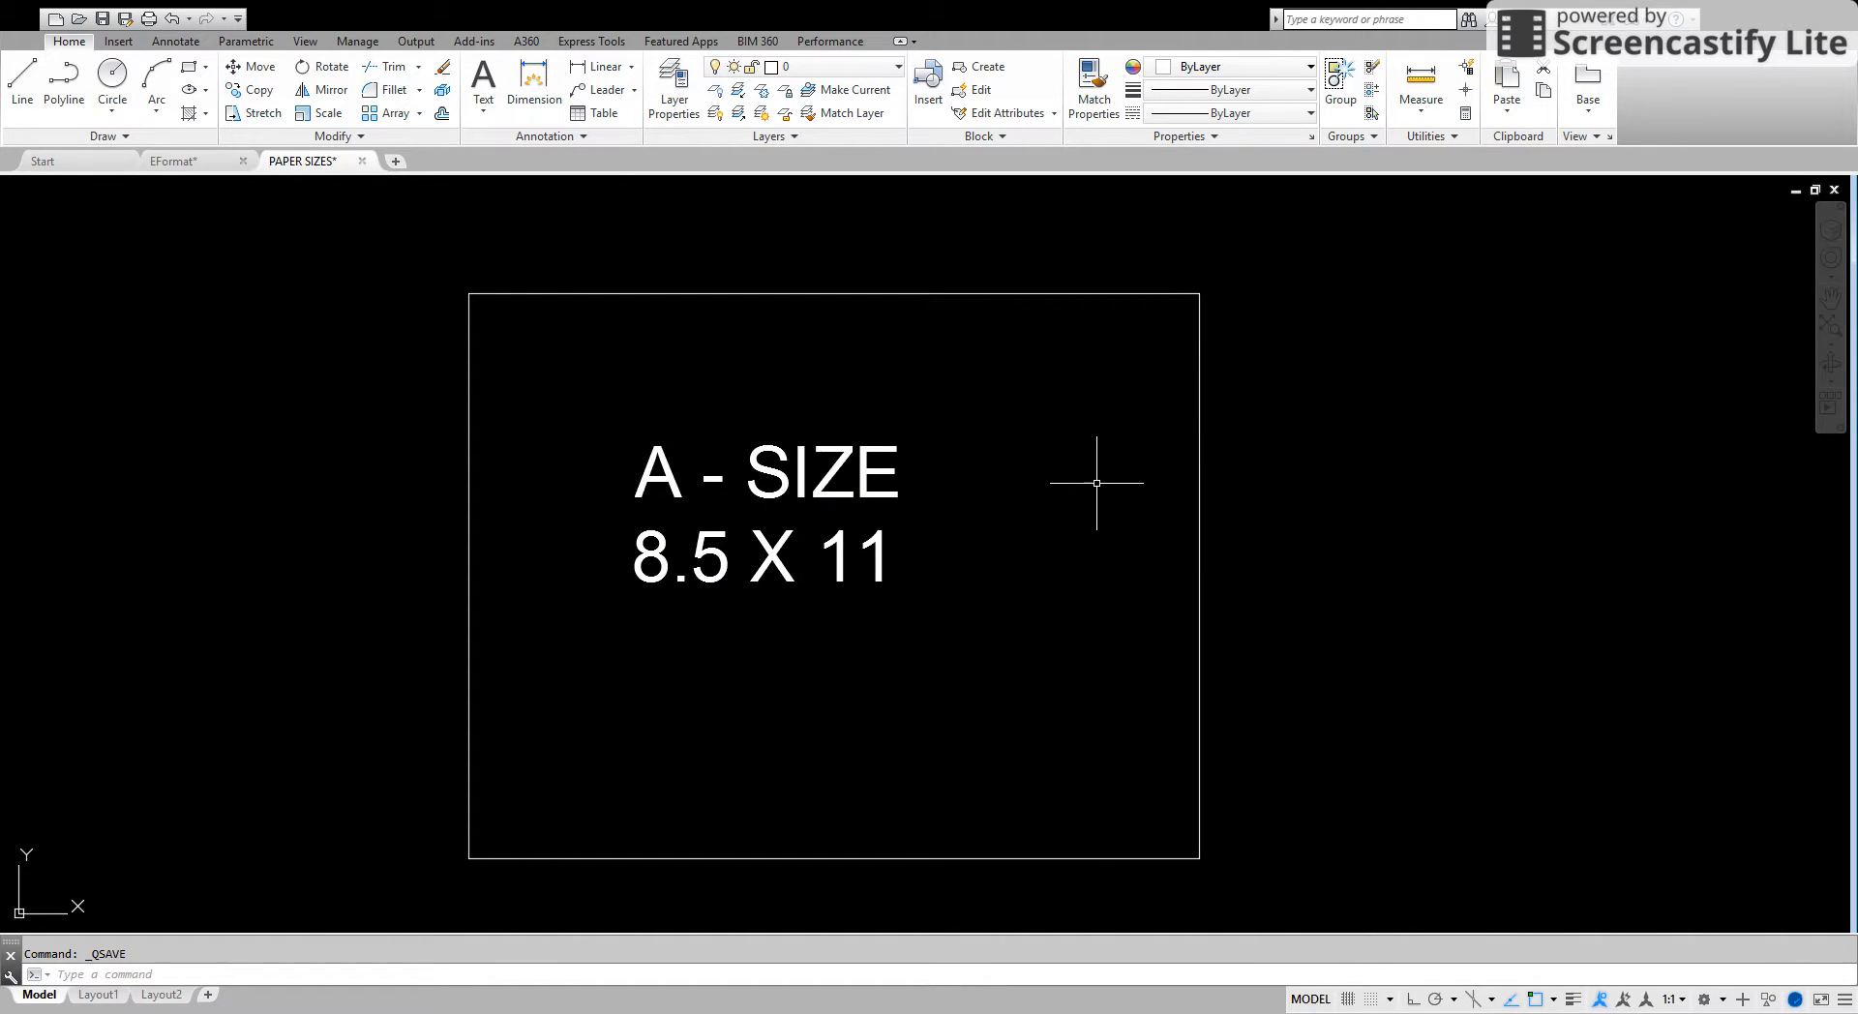
pyautogui.moveTo(1023, 533)
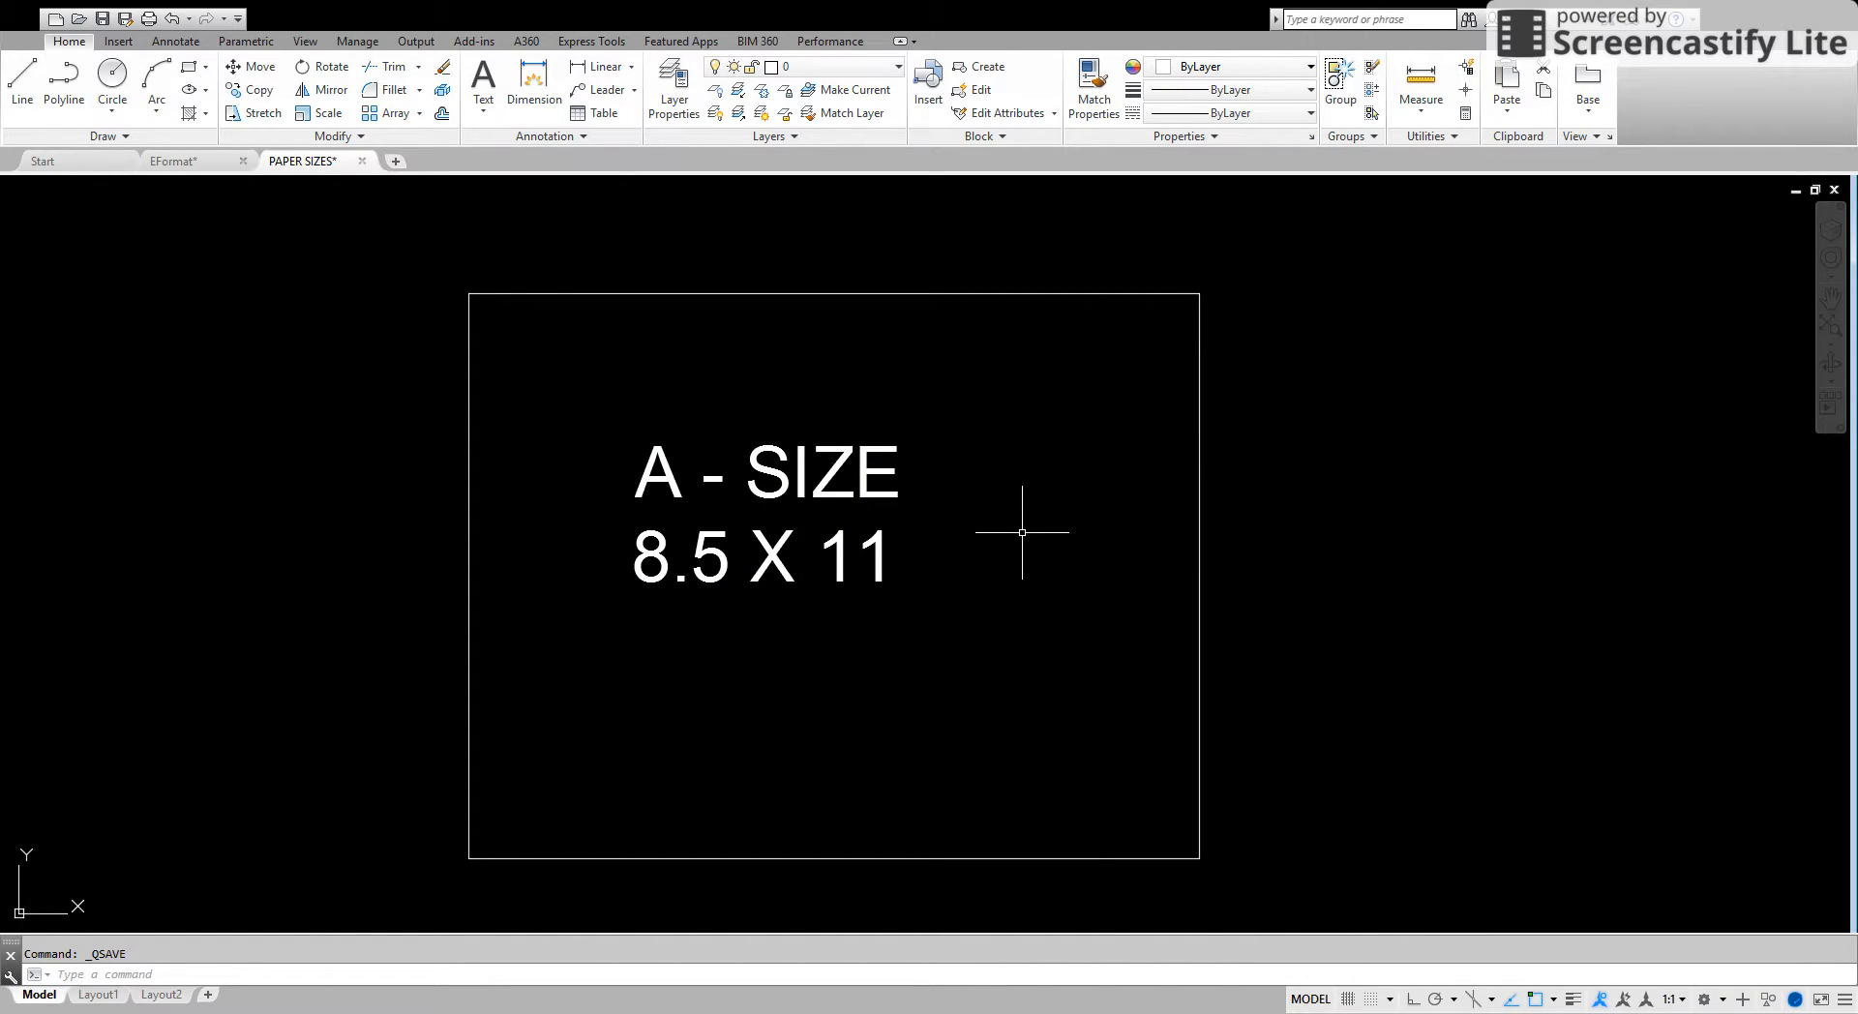
pyautogui.scroll(-3)
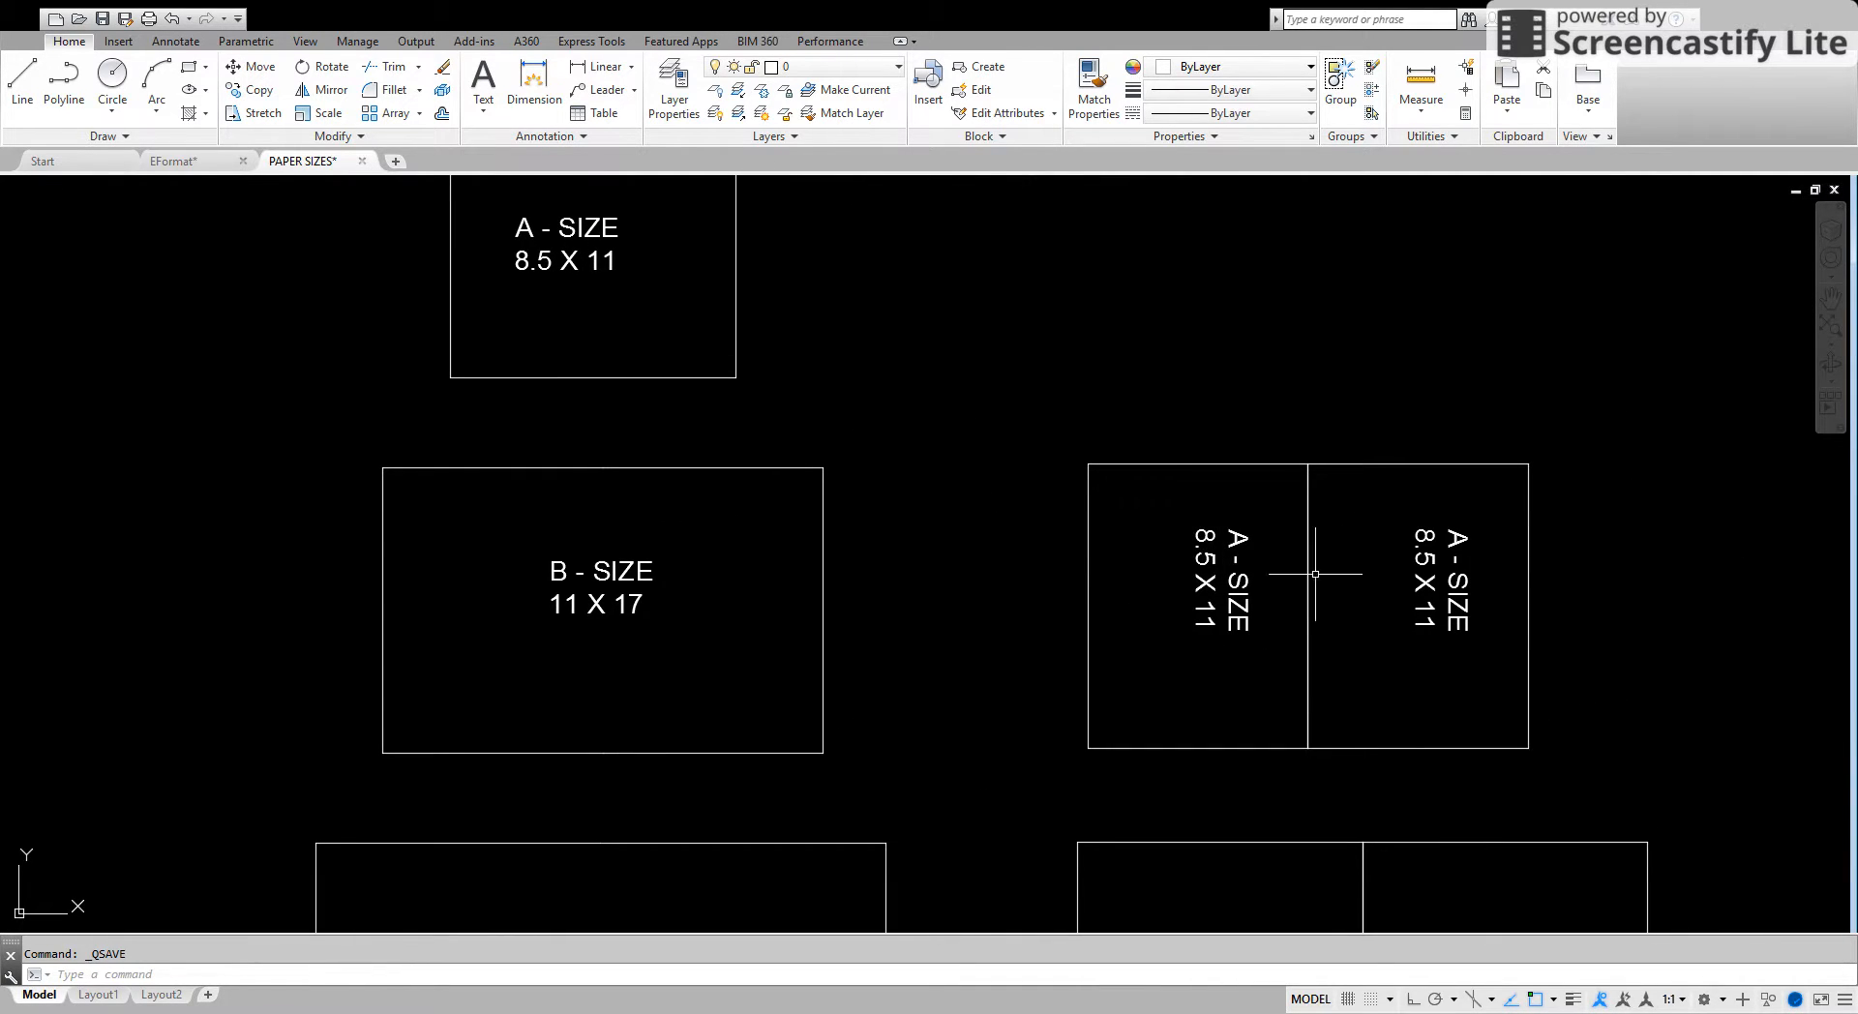
pyautogui.moveTo(555, 549)
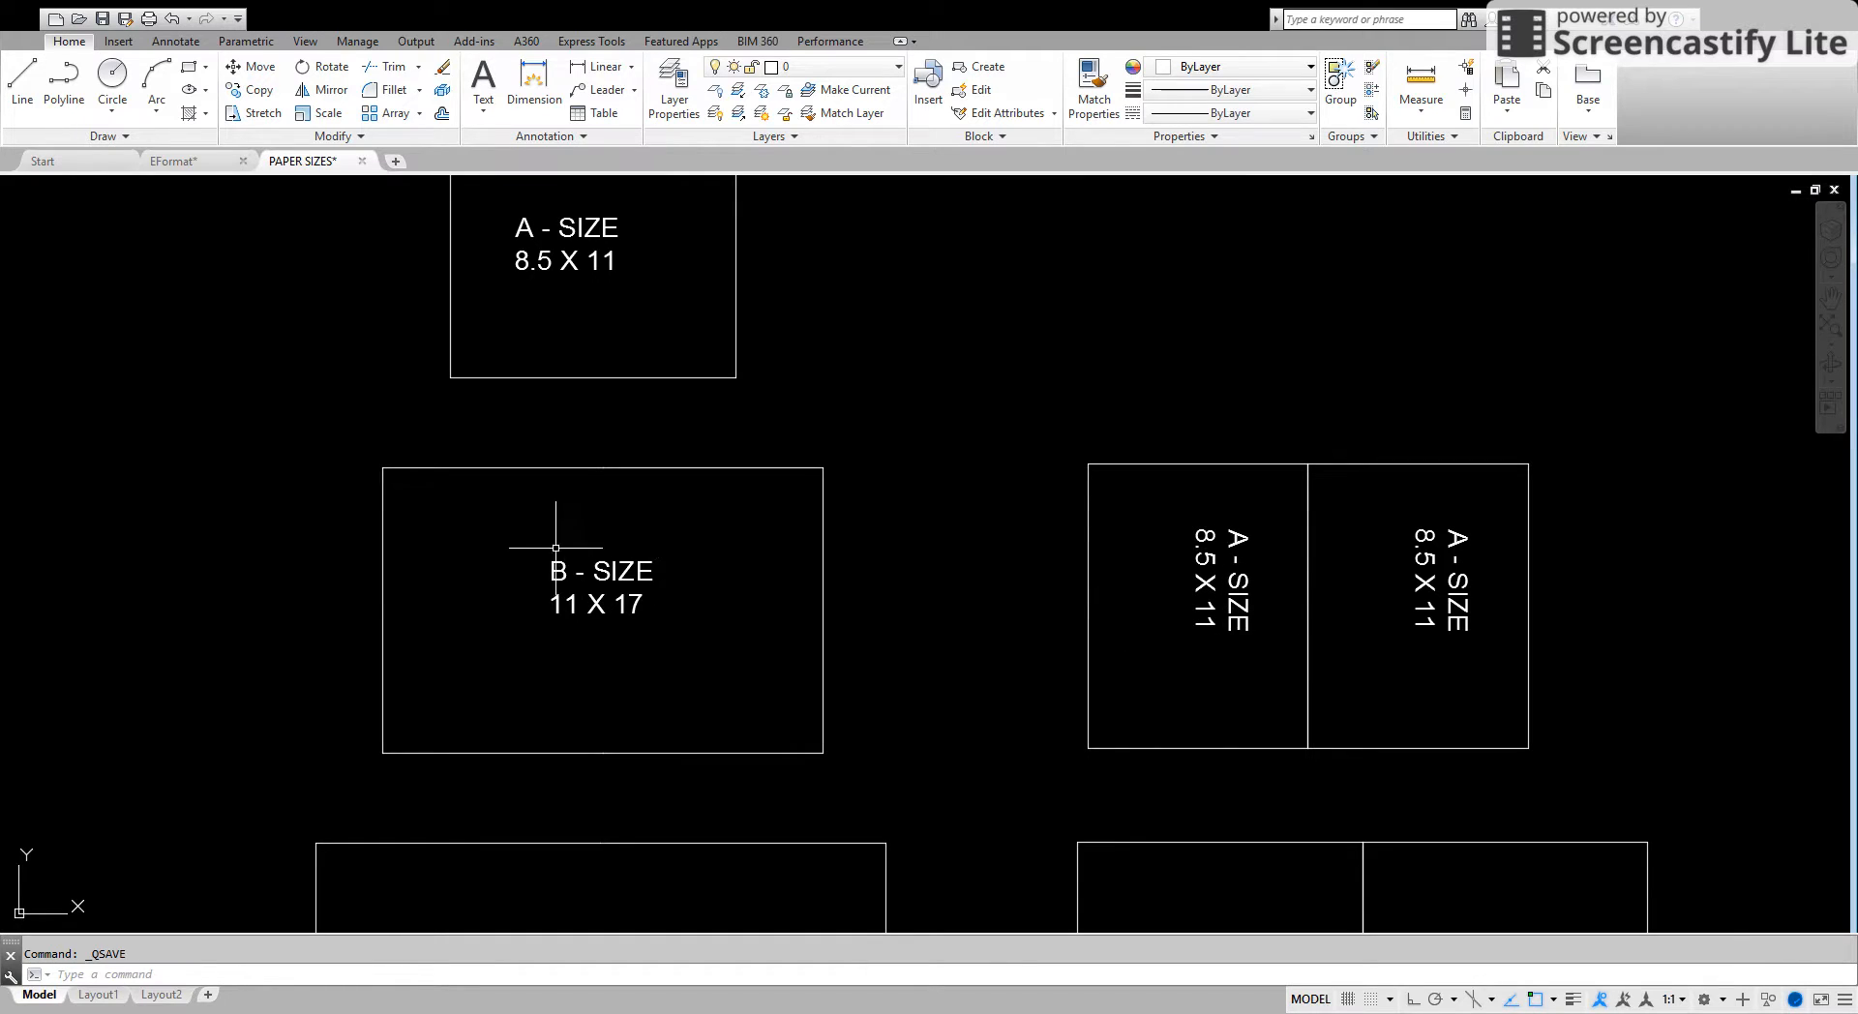
pyautogui.moveTo(957, 701)
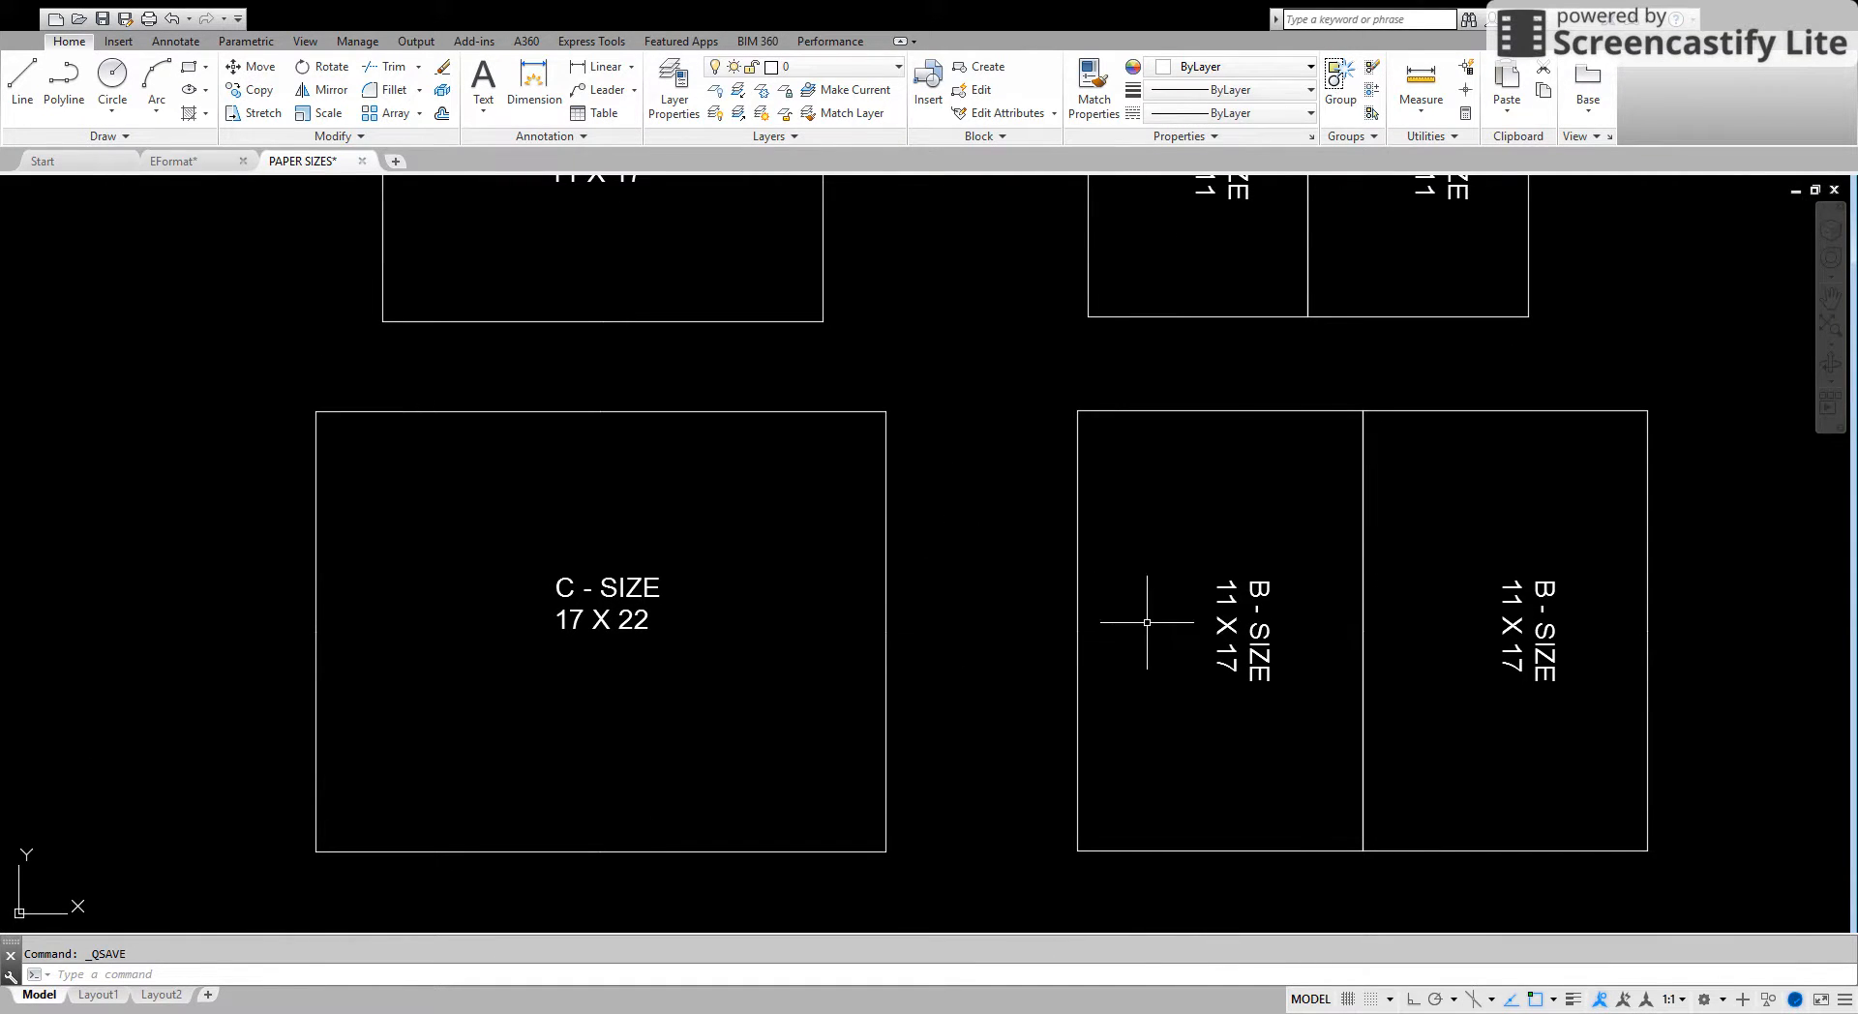
pyautogui.moveTo(1446, 557)
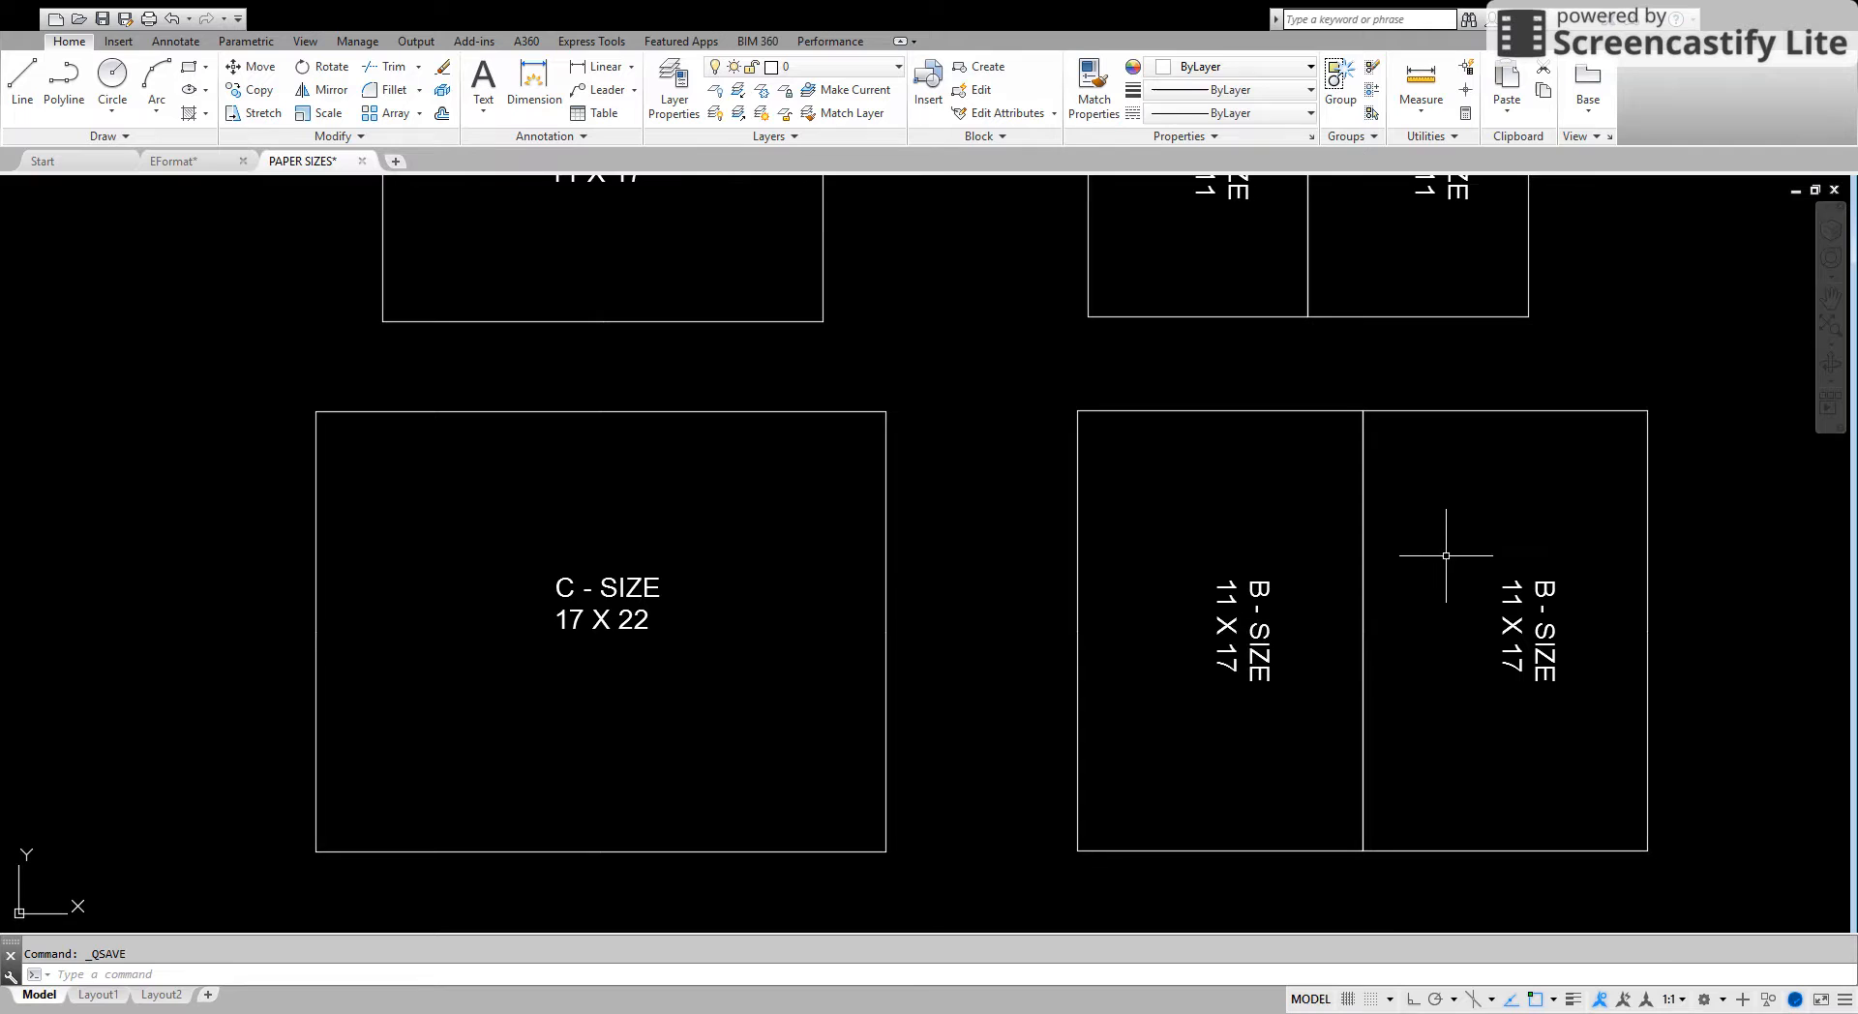
pyautogui.moveTo(1399, 592)
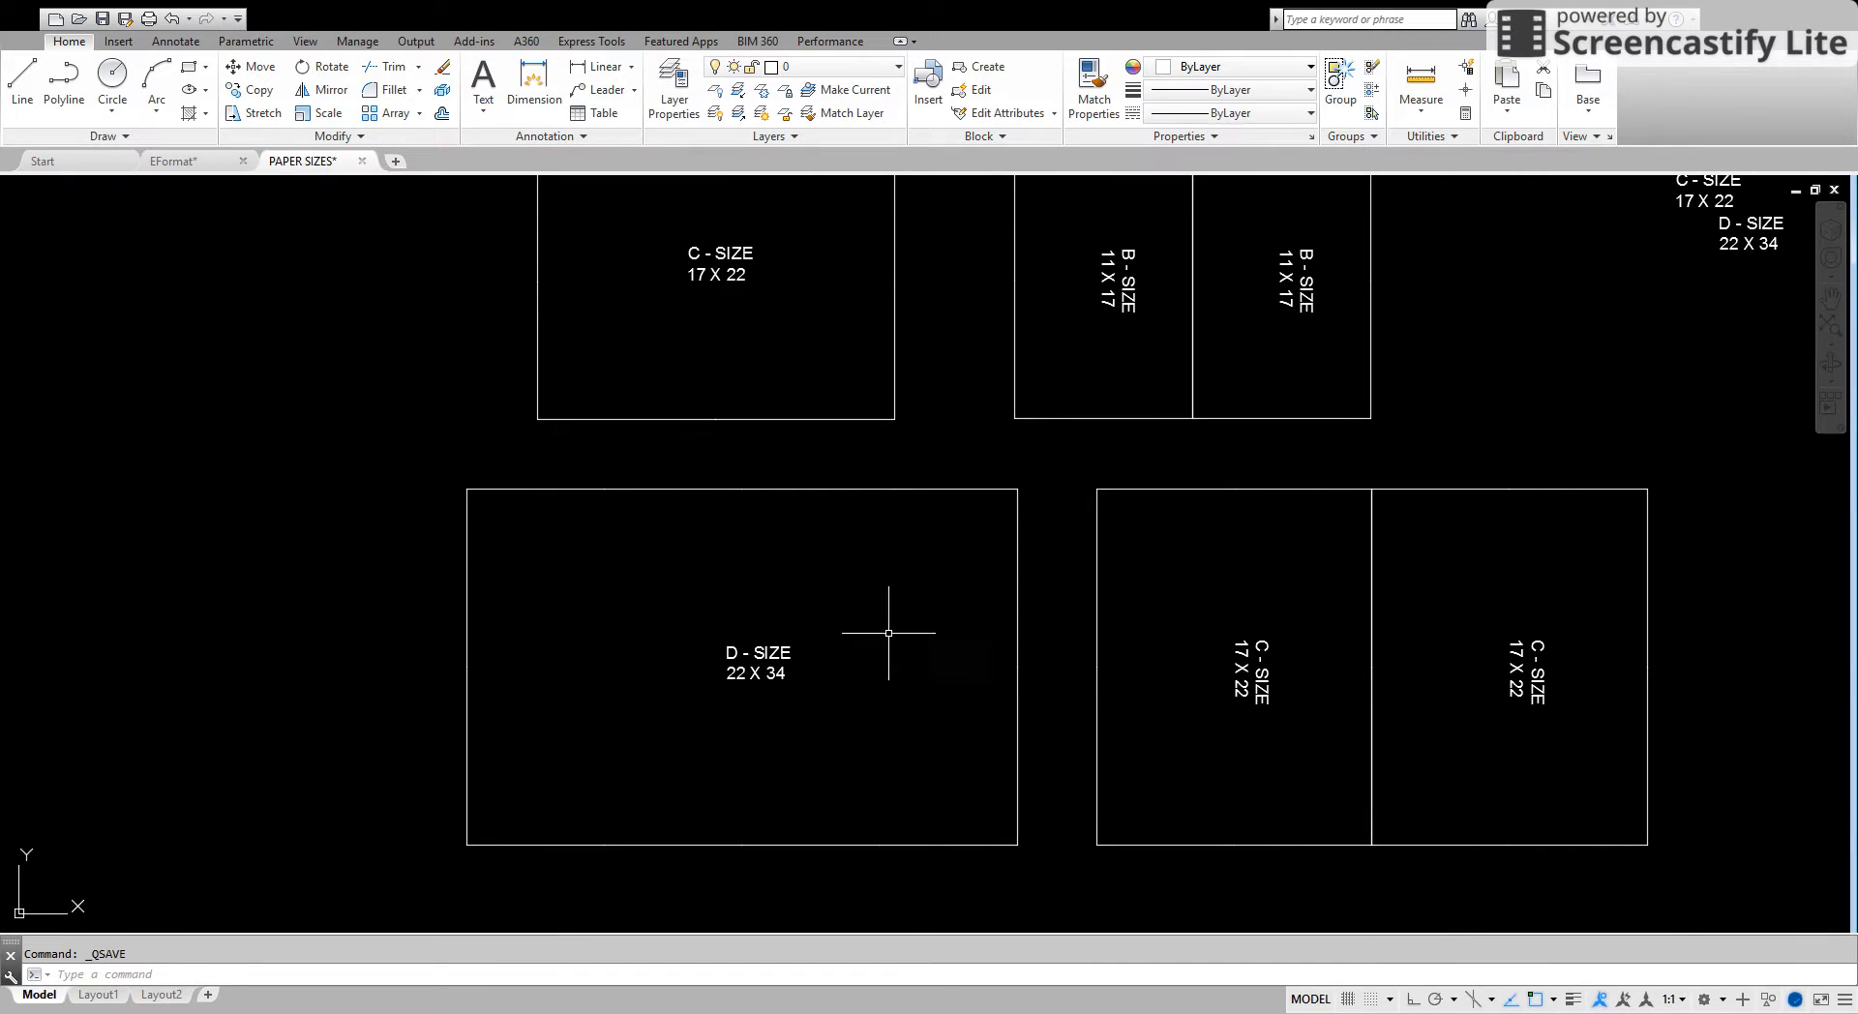
pyautogui.moveTo(1236, 660)
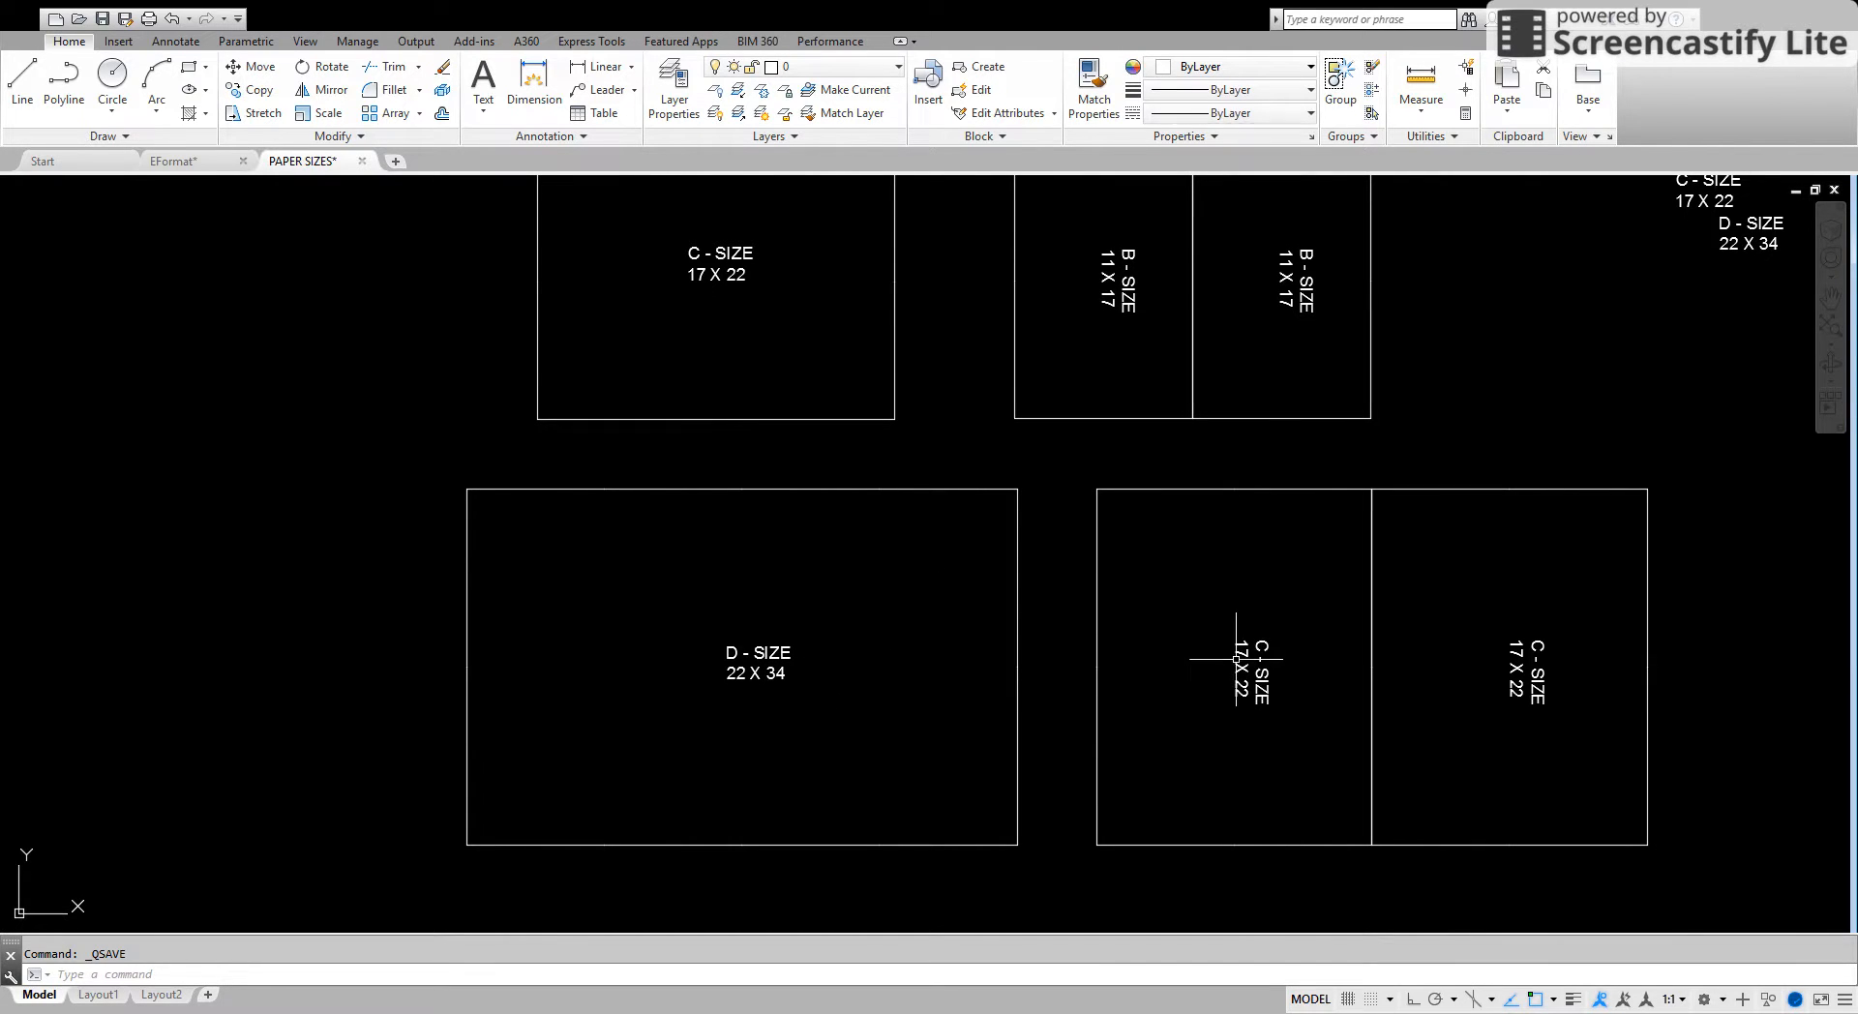
pyautogui.moveTo(1298, 592)
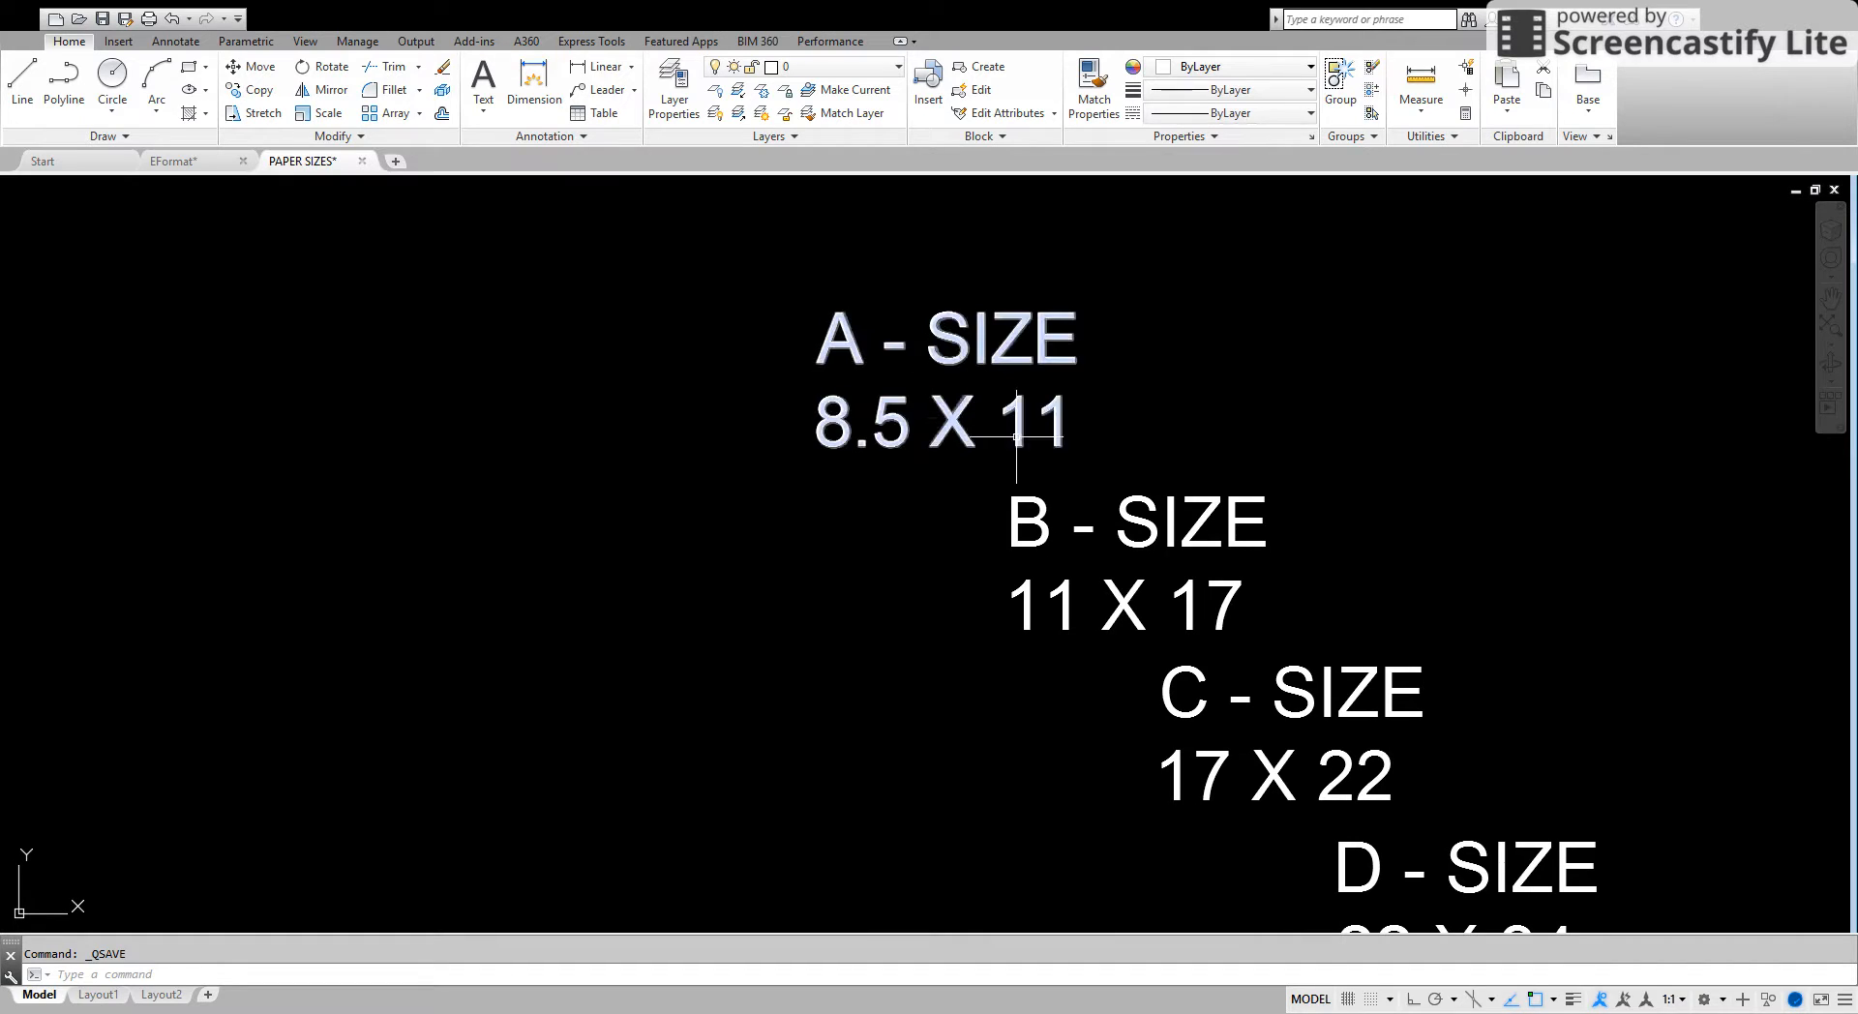
pyautogui.moveTo(955, 408)
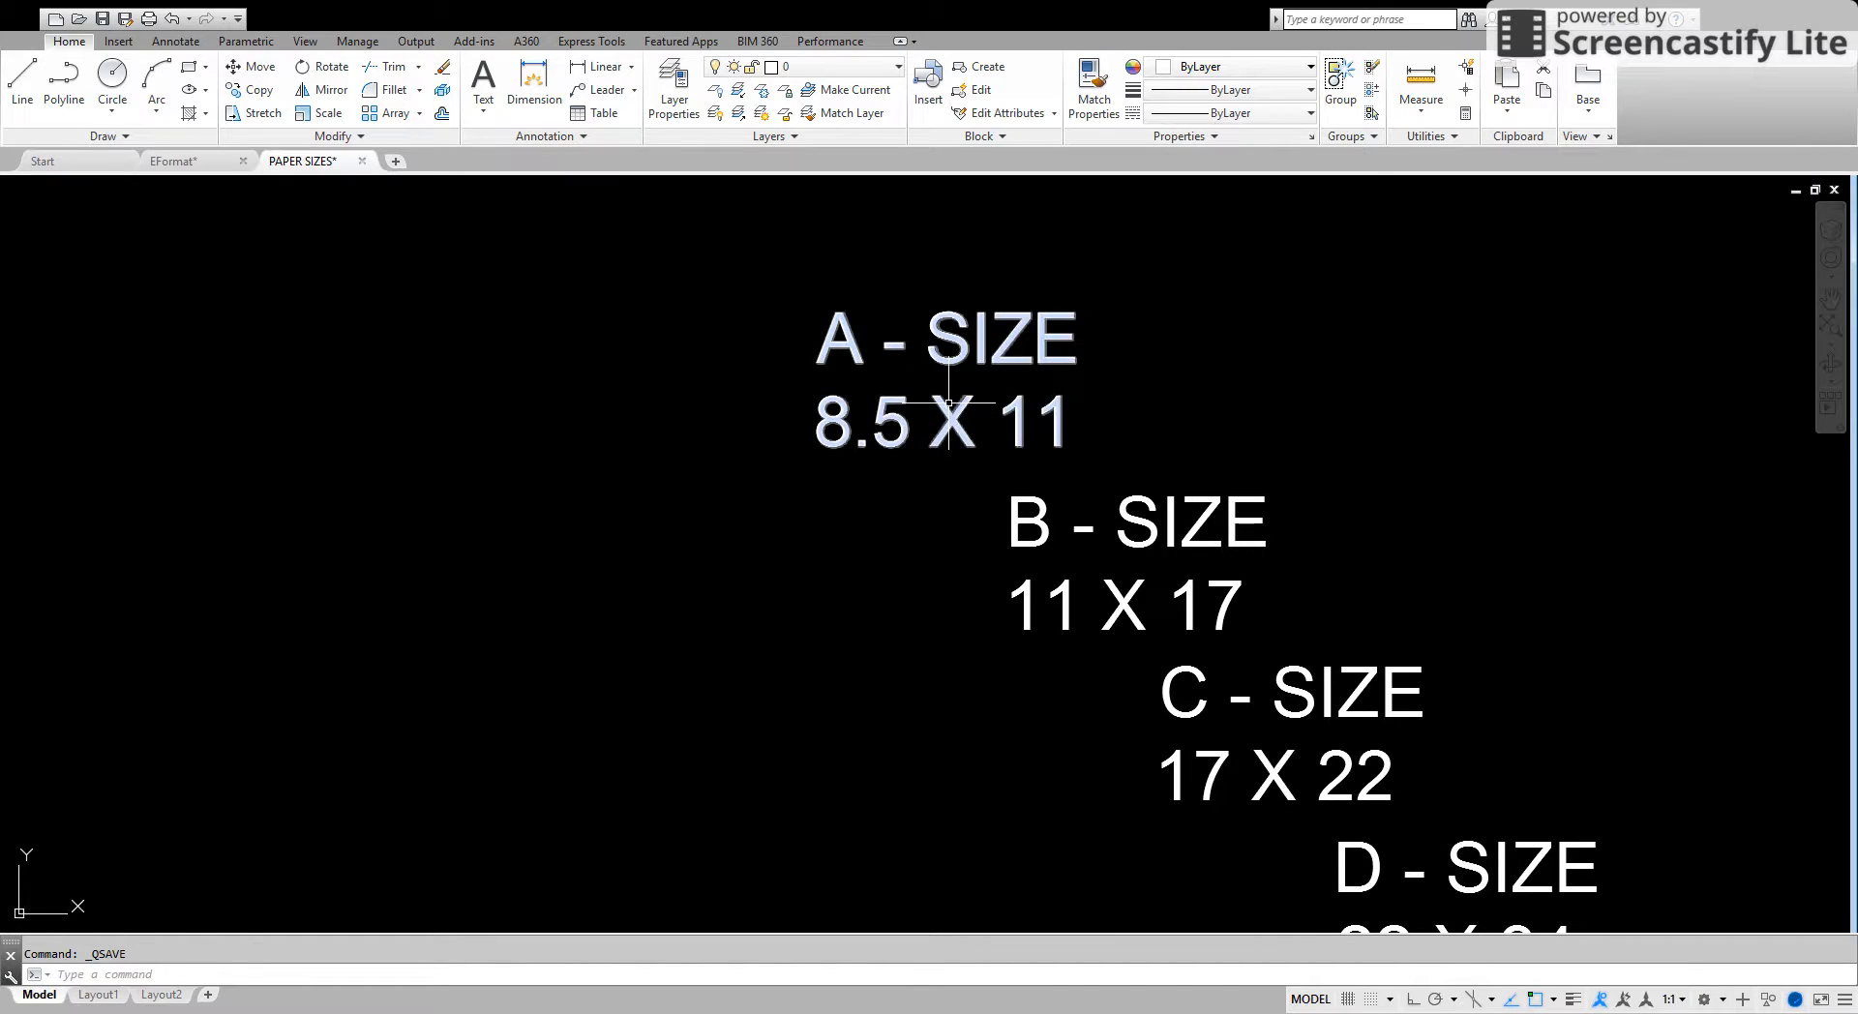
pyautogui.moveTo(906, 424)
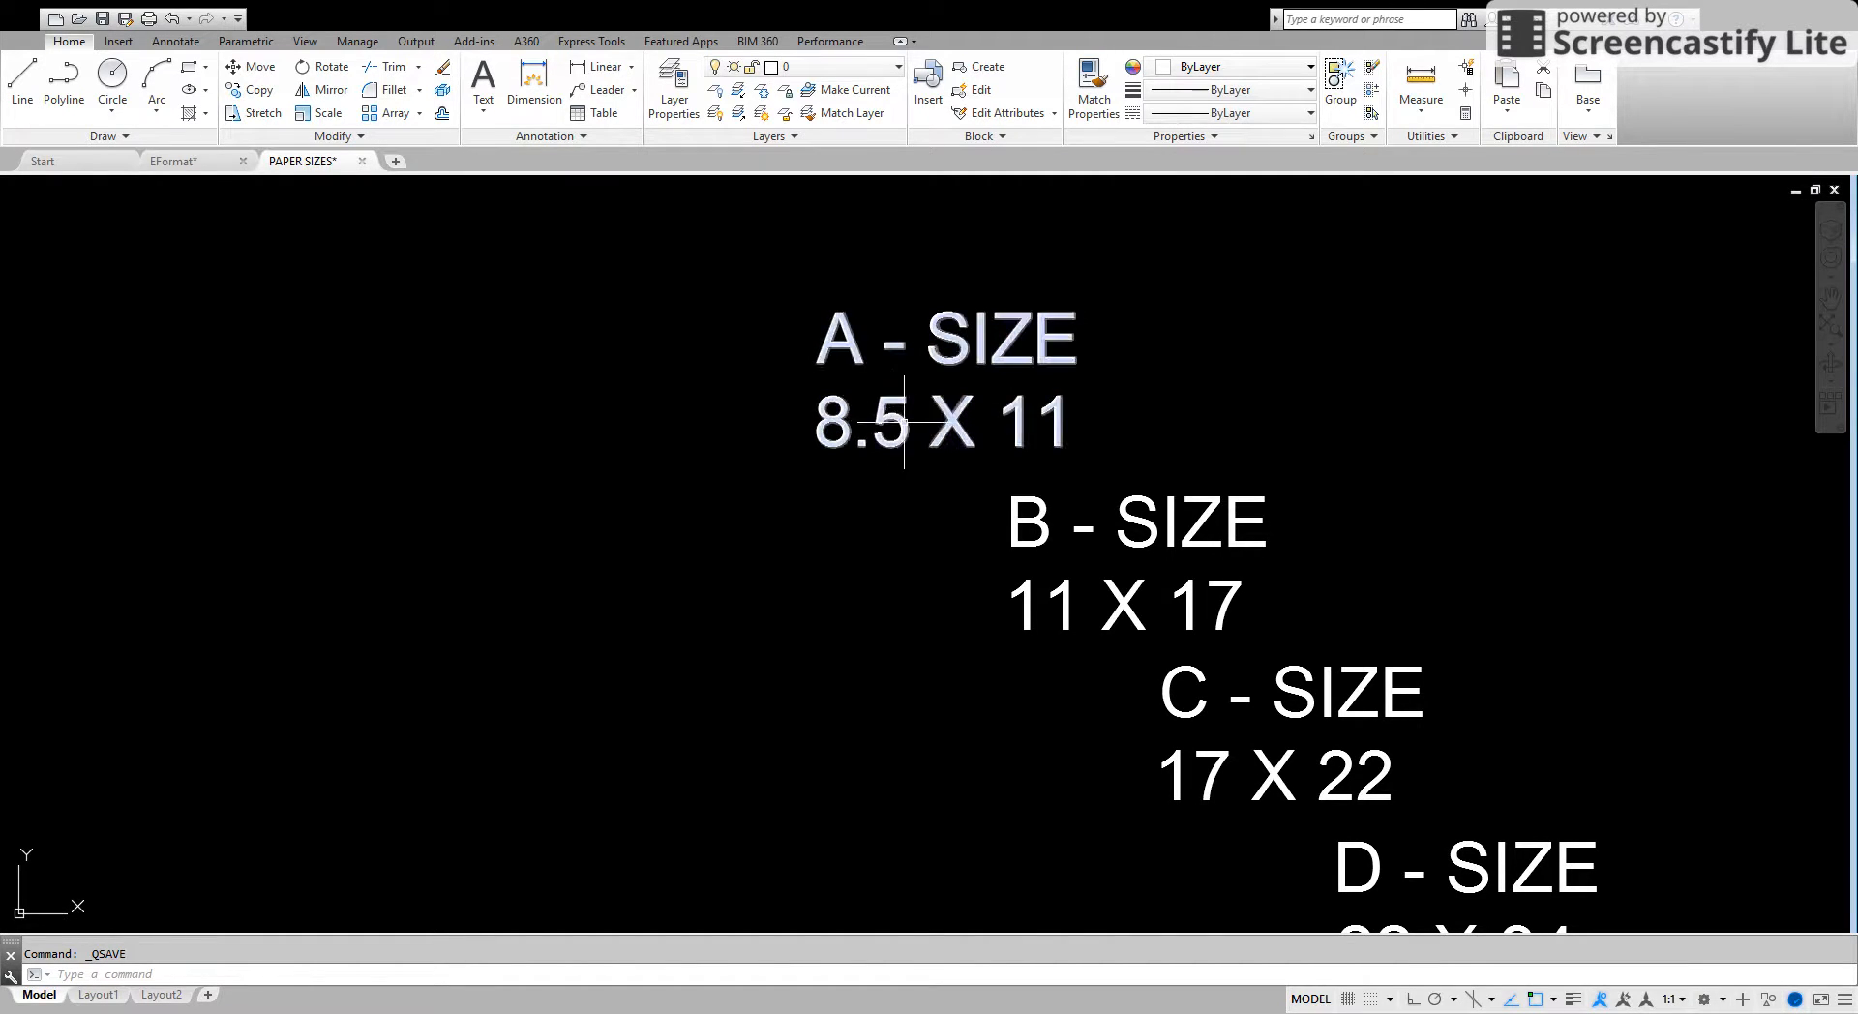
pyautogui.moveTo(1061, 423)
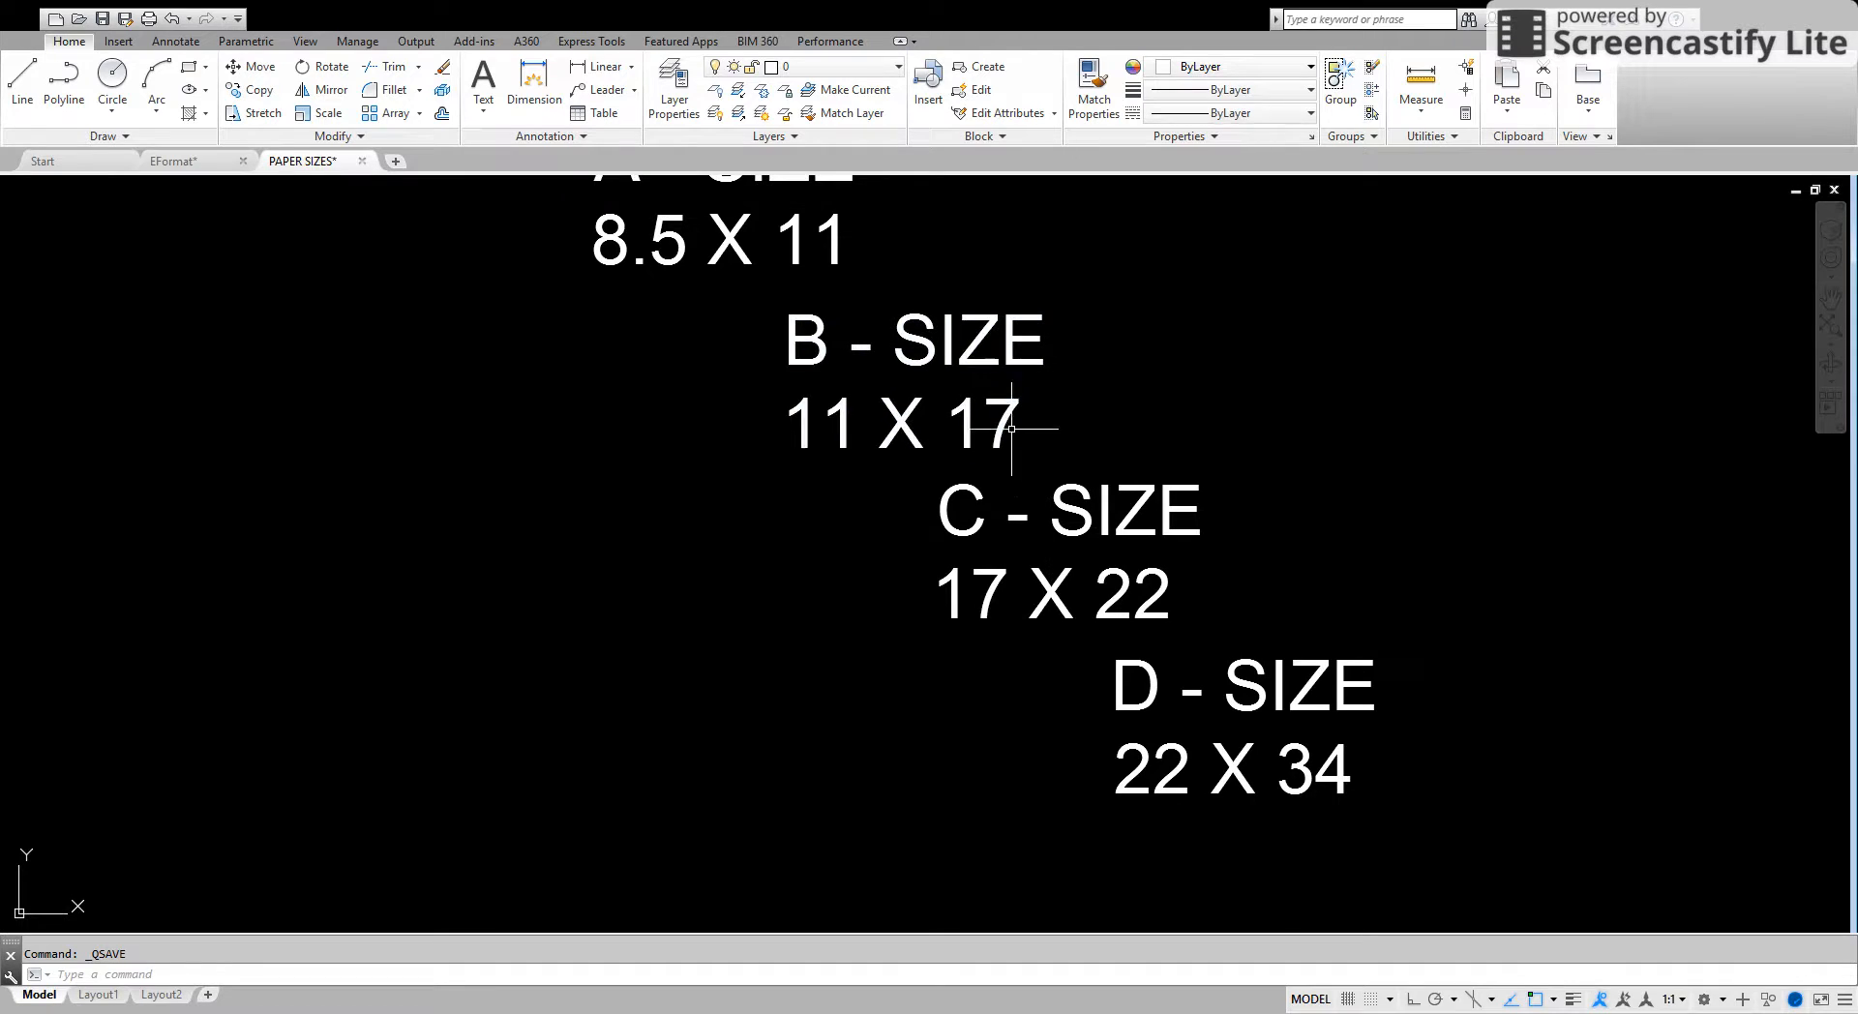
pyautogui.moveTo(888, 454)
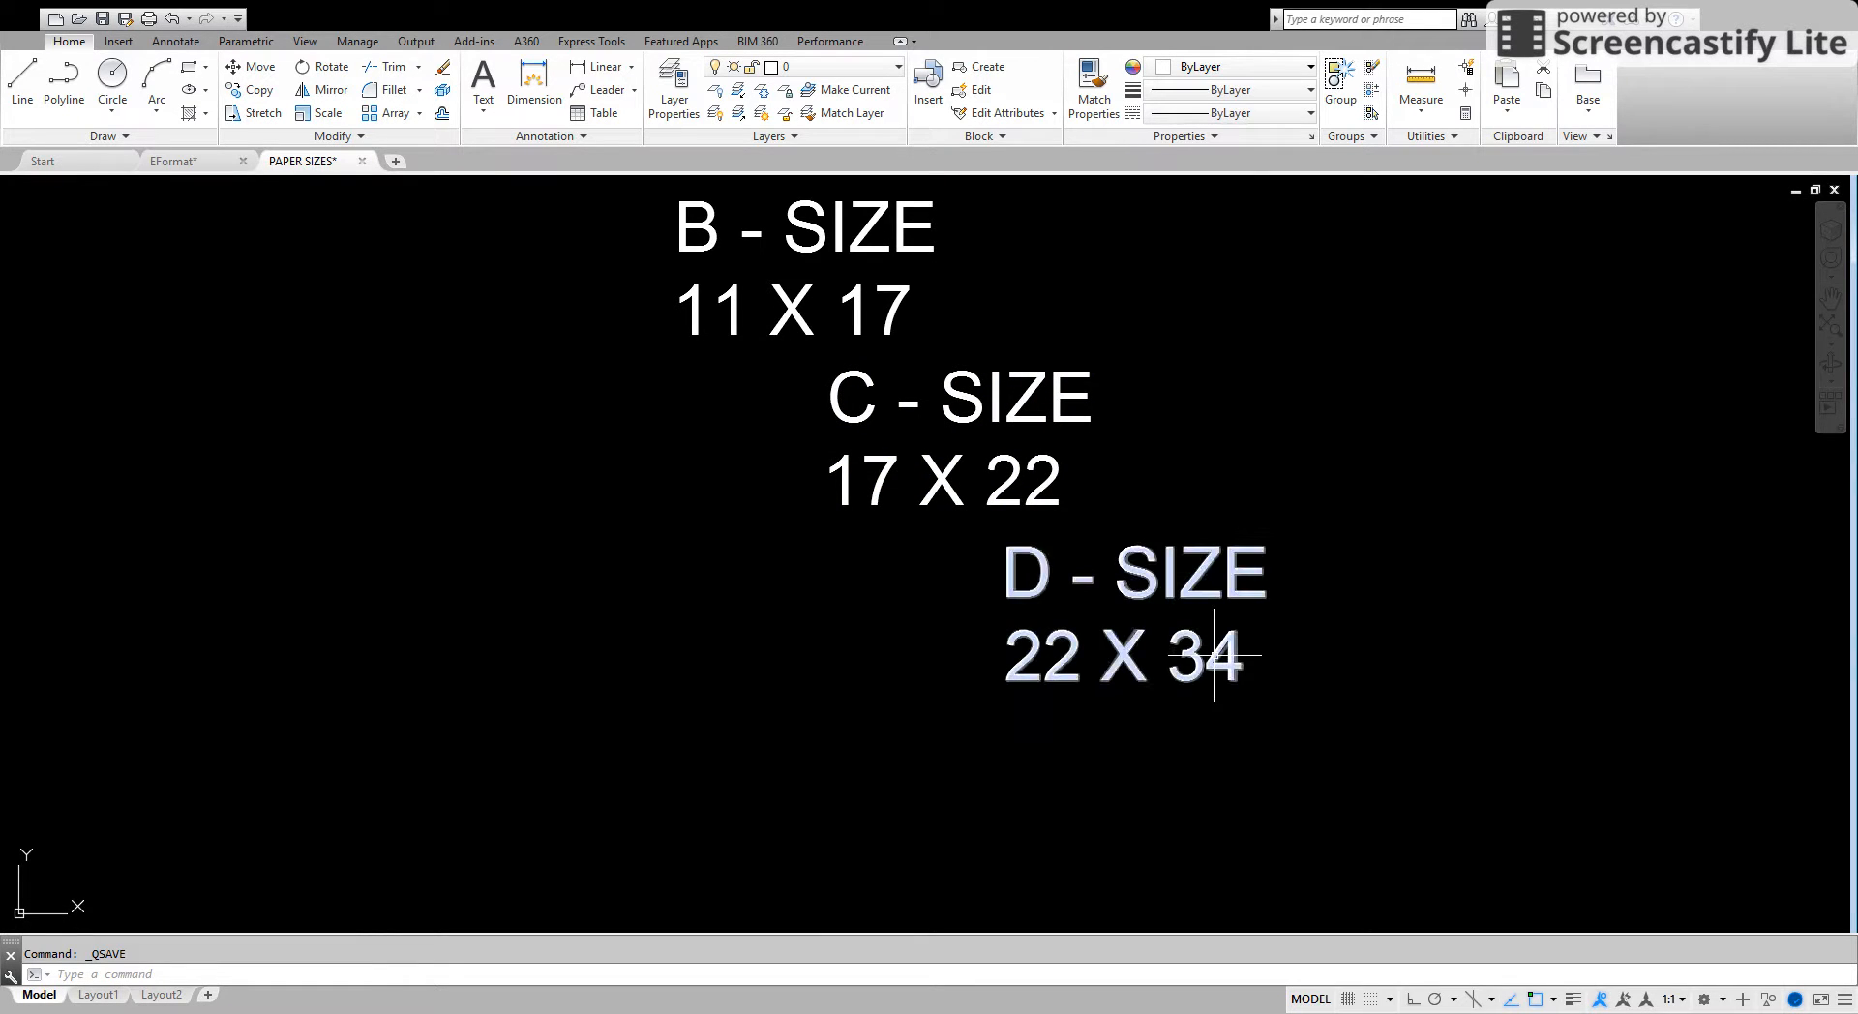
pyautogui.scroll(-3)
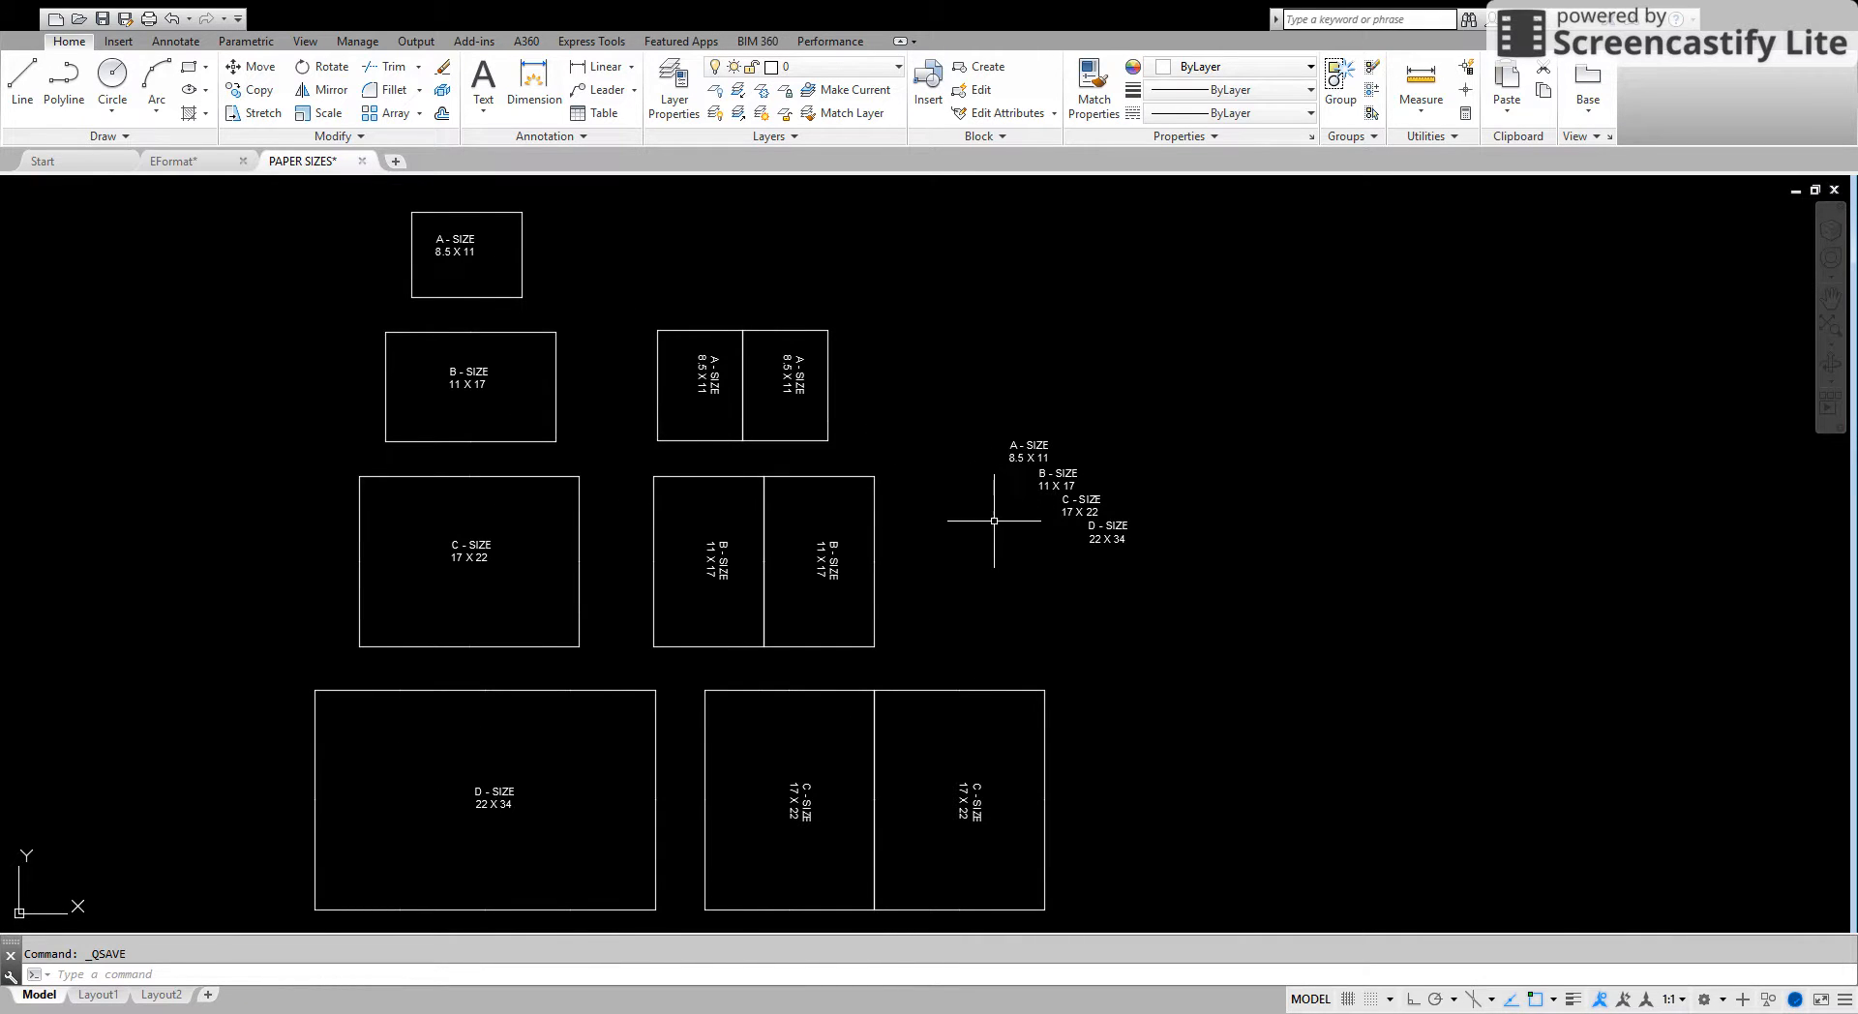
pyautogui.moveTo(1029, 728)
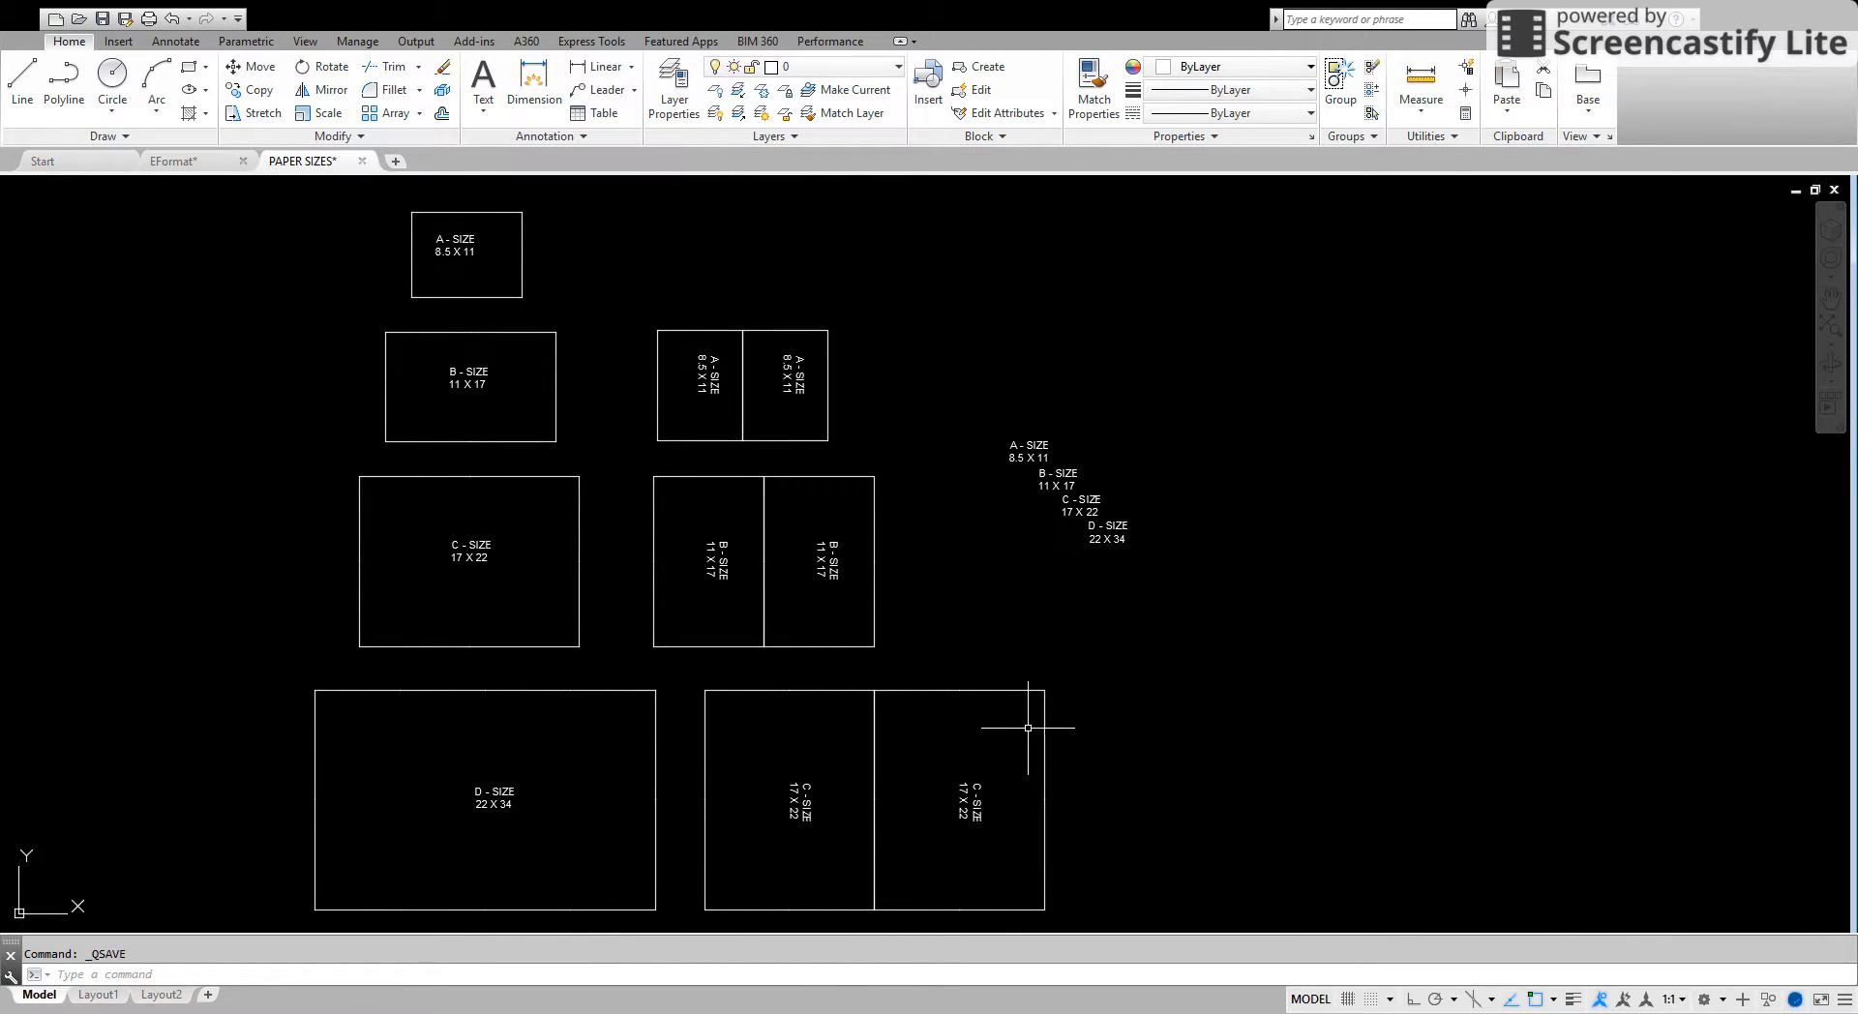
pyautogui.moveTo(1110, 924)
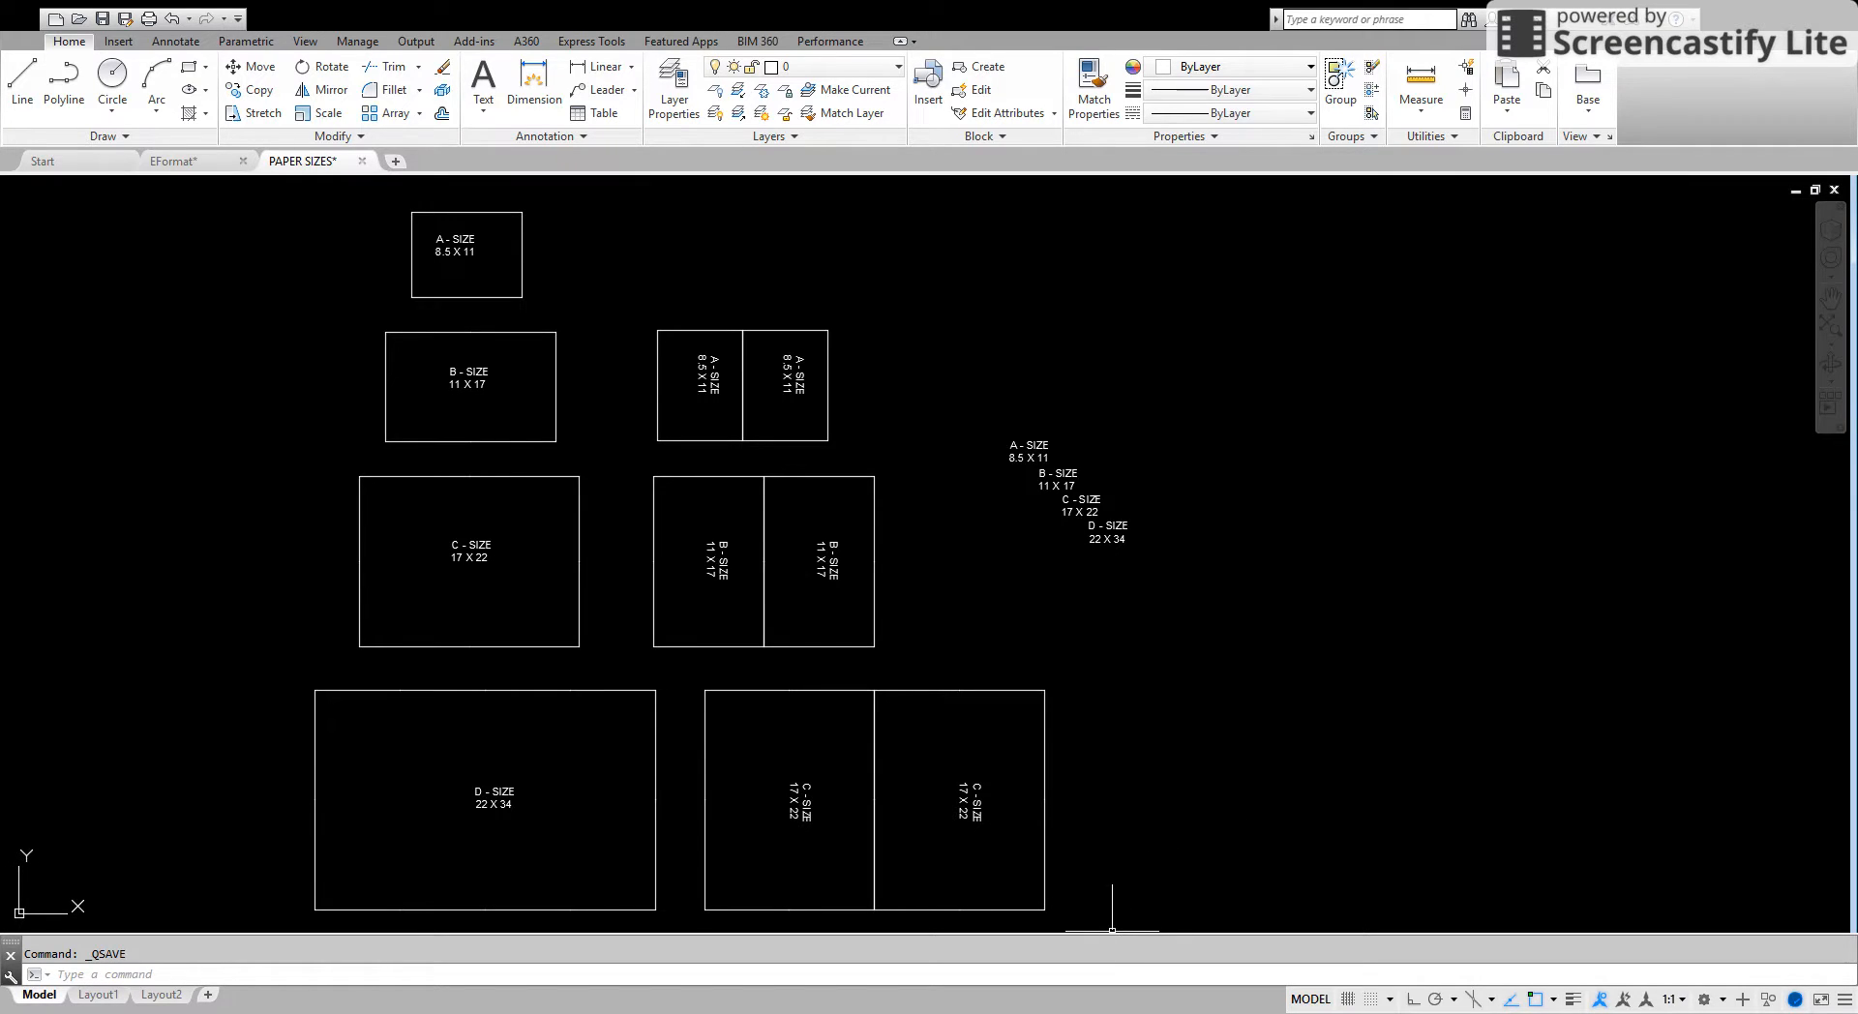